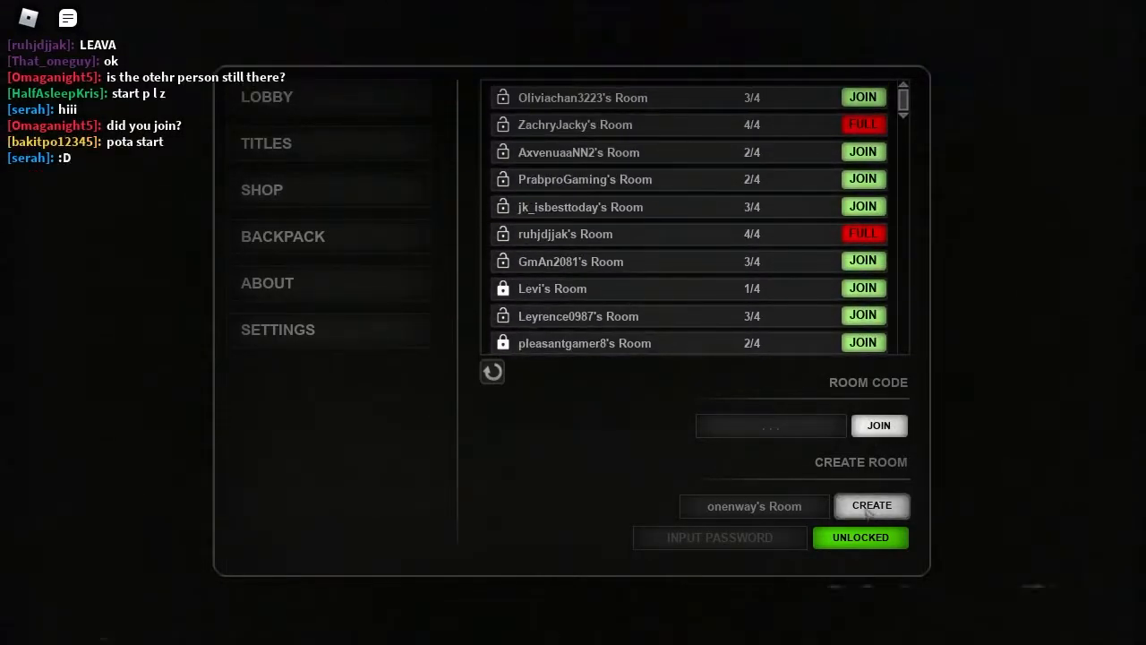
# Step: Create a new Easy room, start it, and switch to the browser during teleport
pyautogui.click(871, 505)
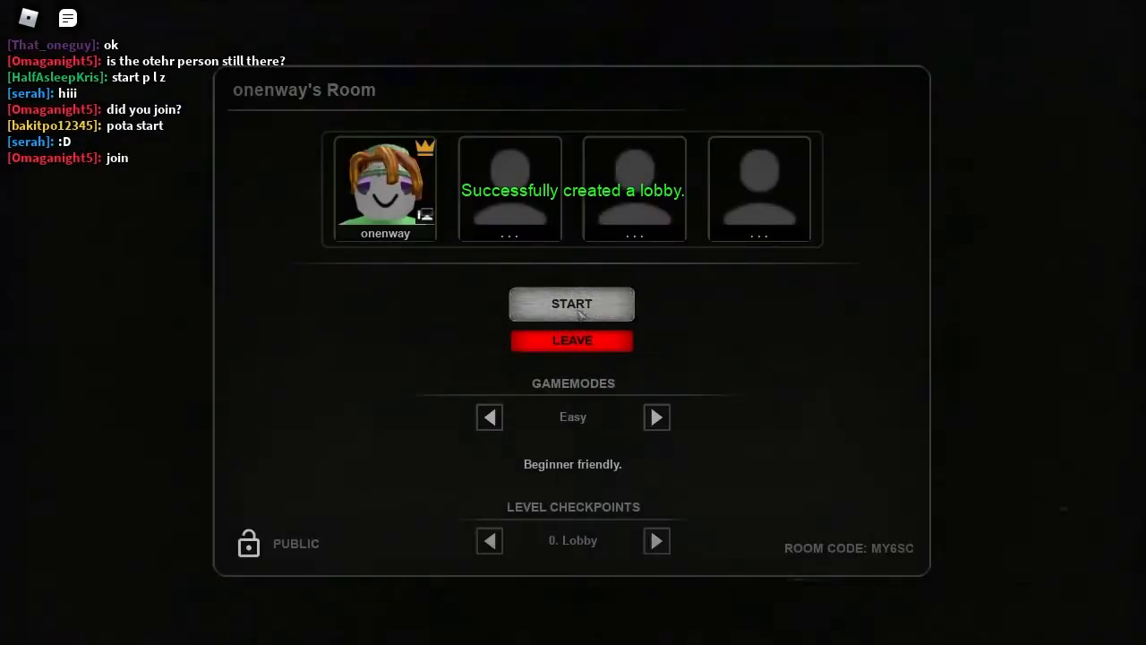
pyautogui.click(571, 303)
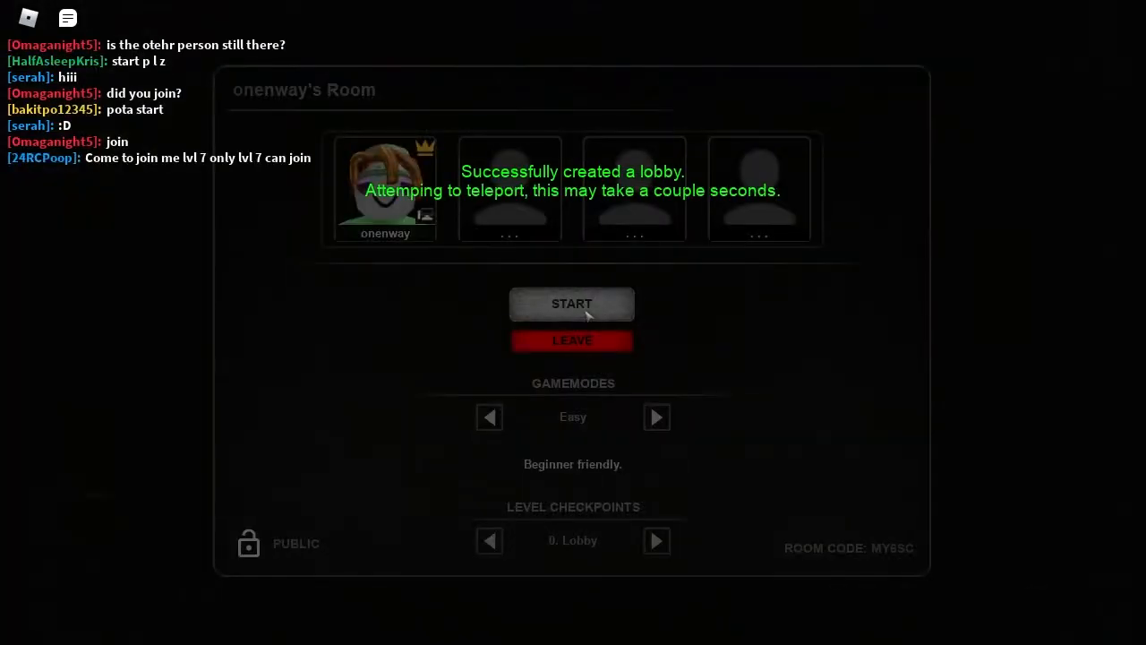
pyautogui.click(29, 622)
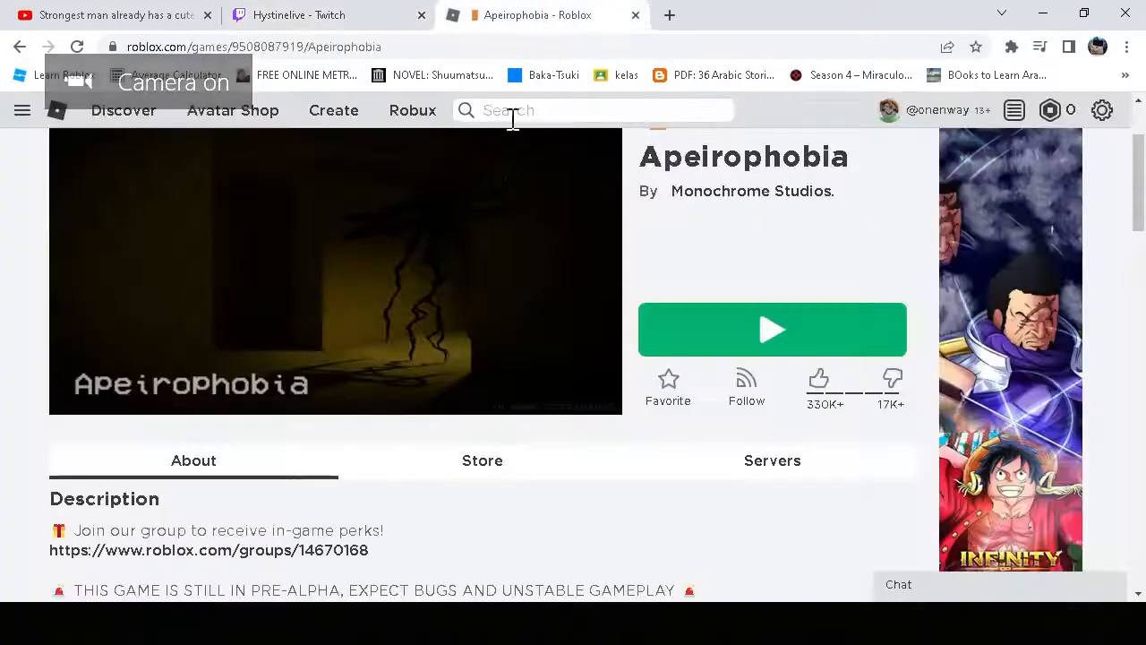
# Step: Scroll the Apeirophobia Roblox page, then return to the loading game window
pyautogui.scroll(3)
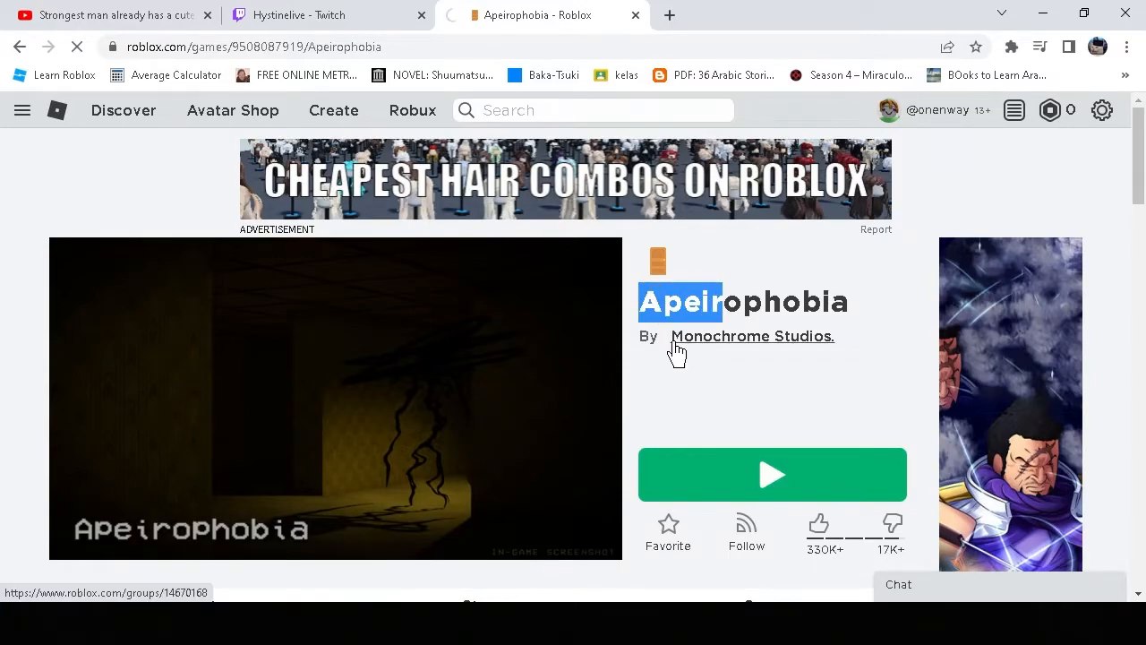
pyautogui.click(752, 336)
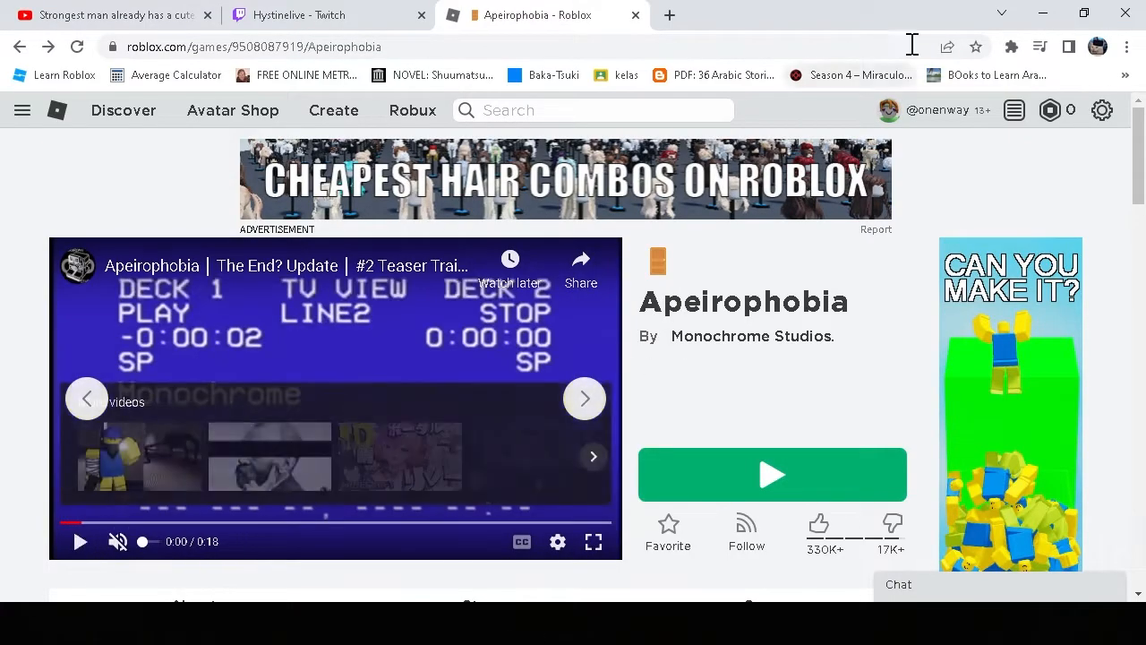
pyautogui.click(772, 474)
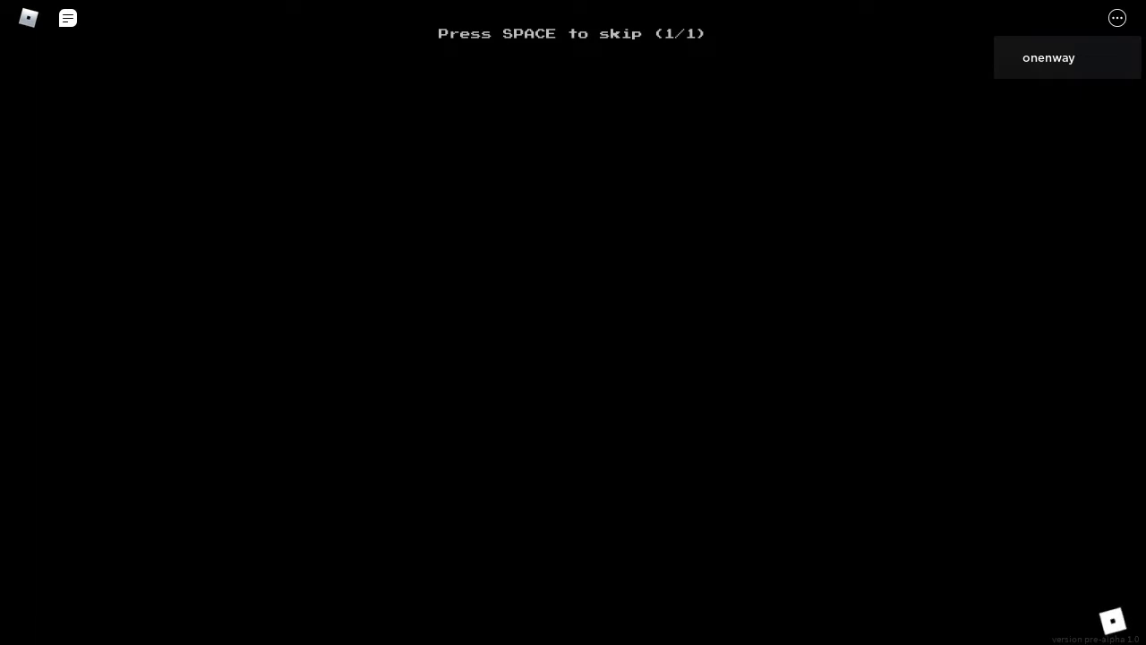
# Step: Skip the intro and walk the pillared yellow level until the entity kills the player
pyautogui.press('space')
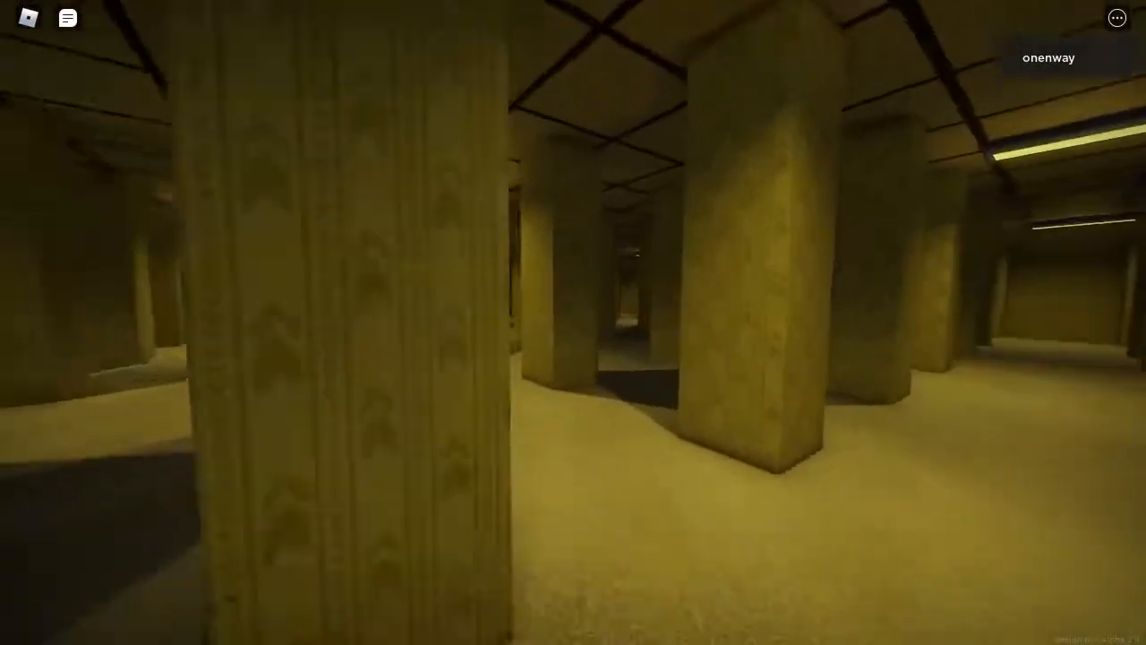
pyautogui.click(29, 623)
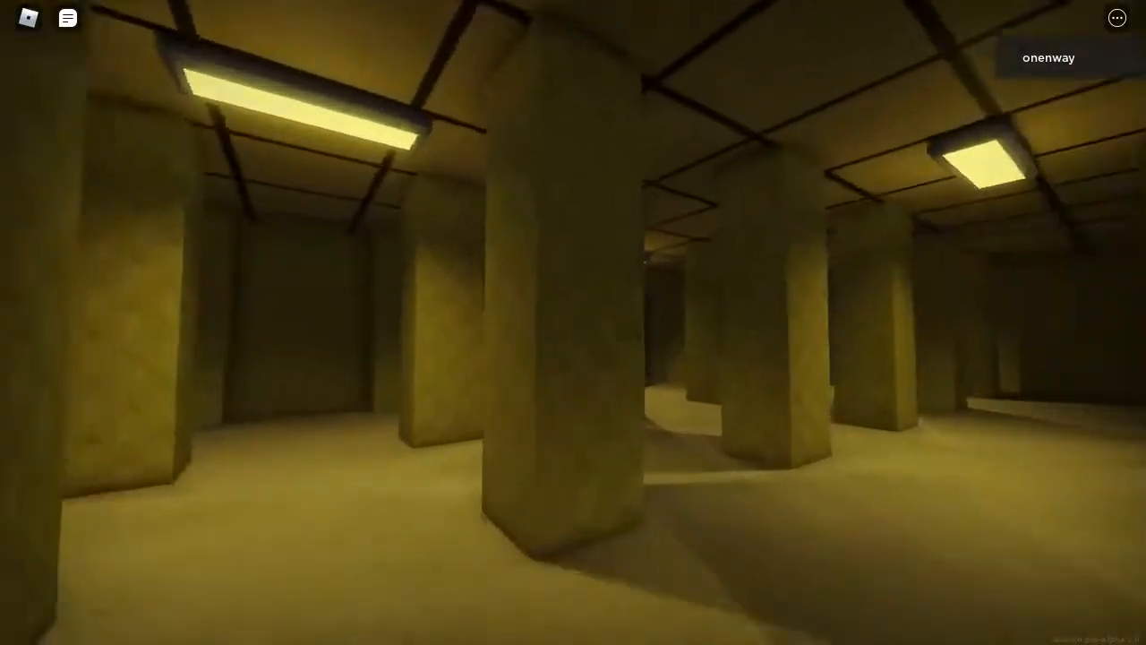
pyautogui.moveTo(573, 322)
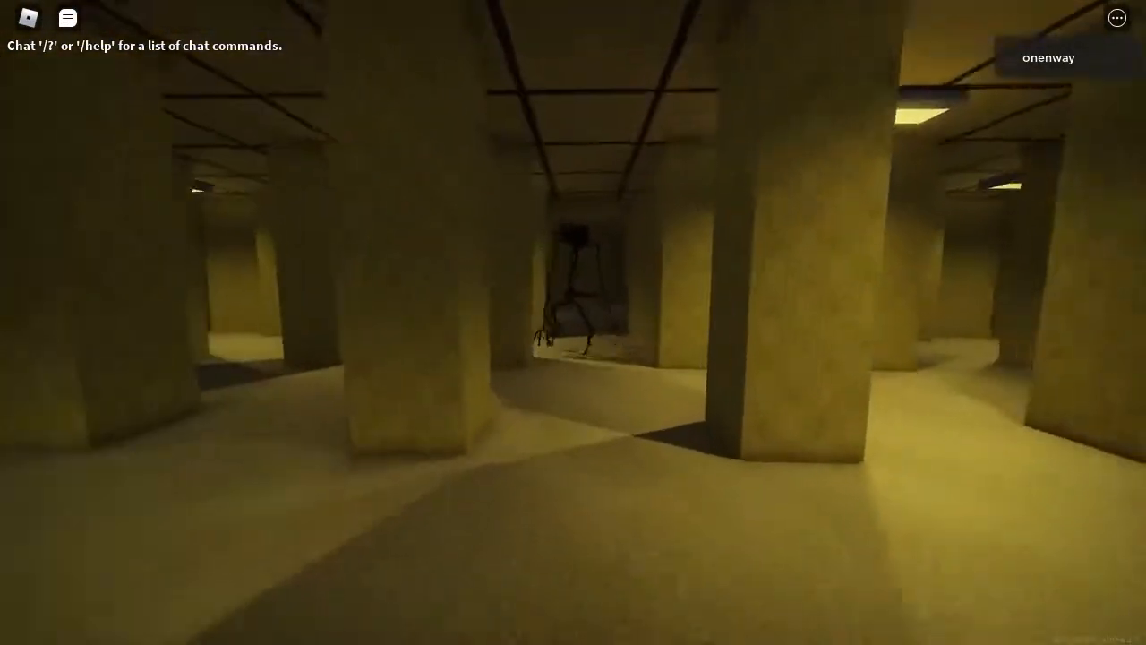
pyautogui.press('w')
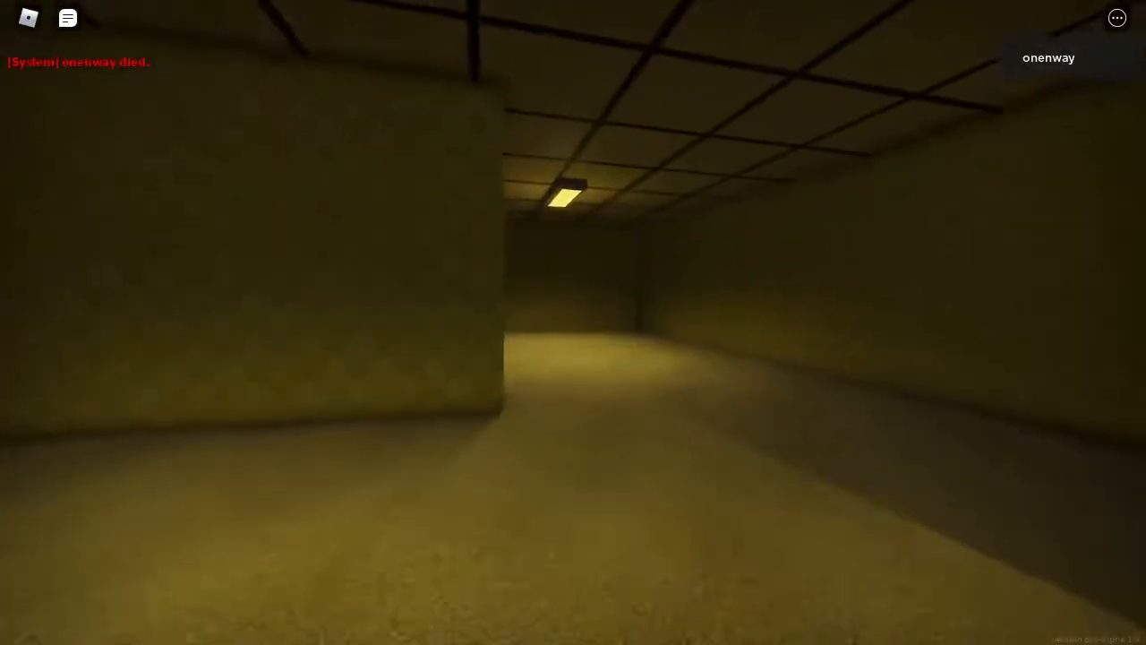
pyautogui.moveTo(573, 322)
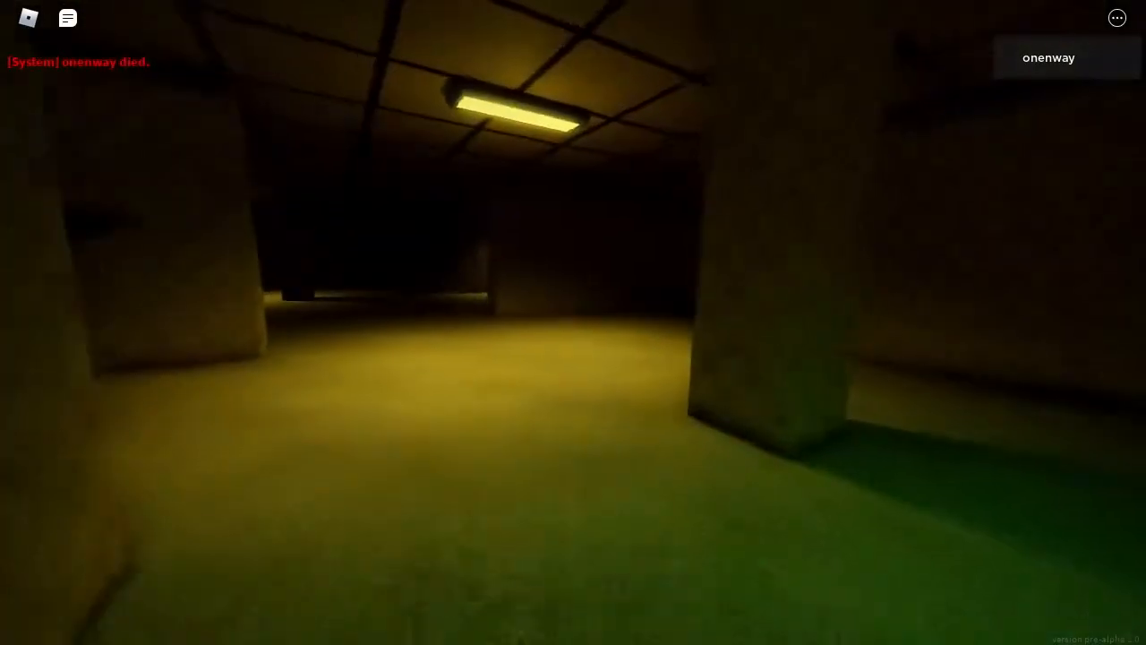
pyautogui.moveTo(573, 323)
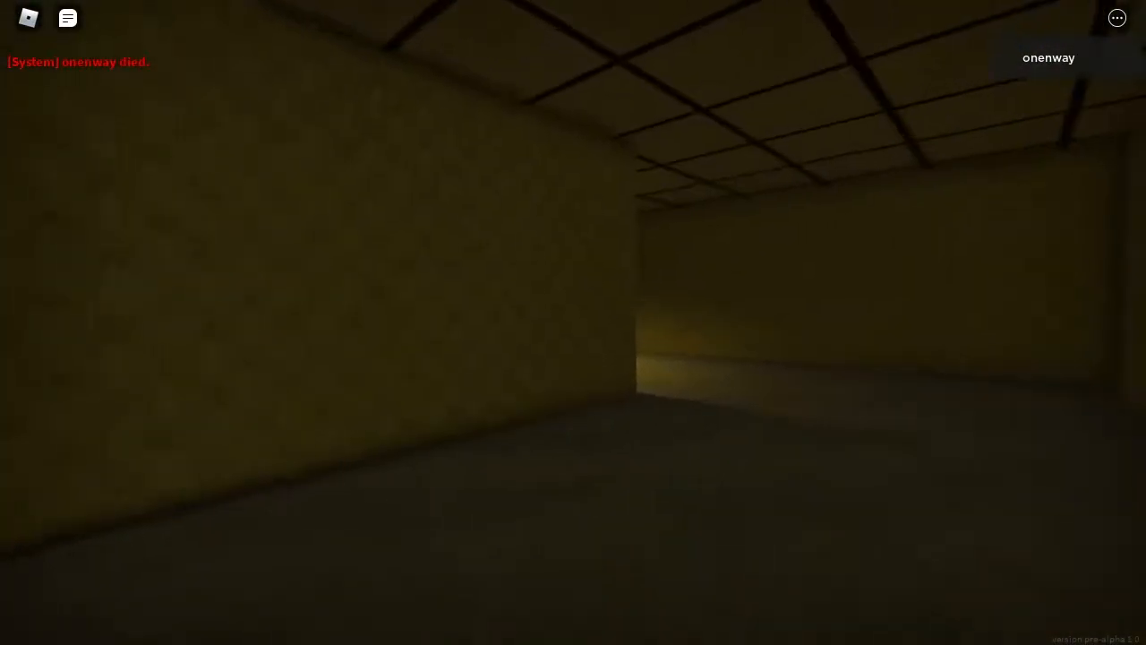
pyautogui.moveTo(573, 322)
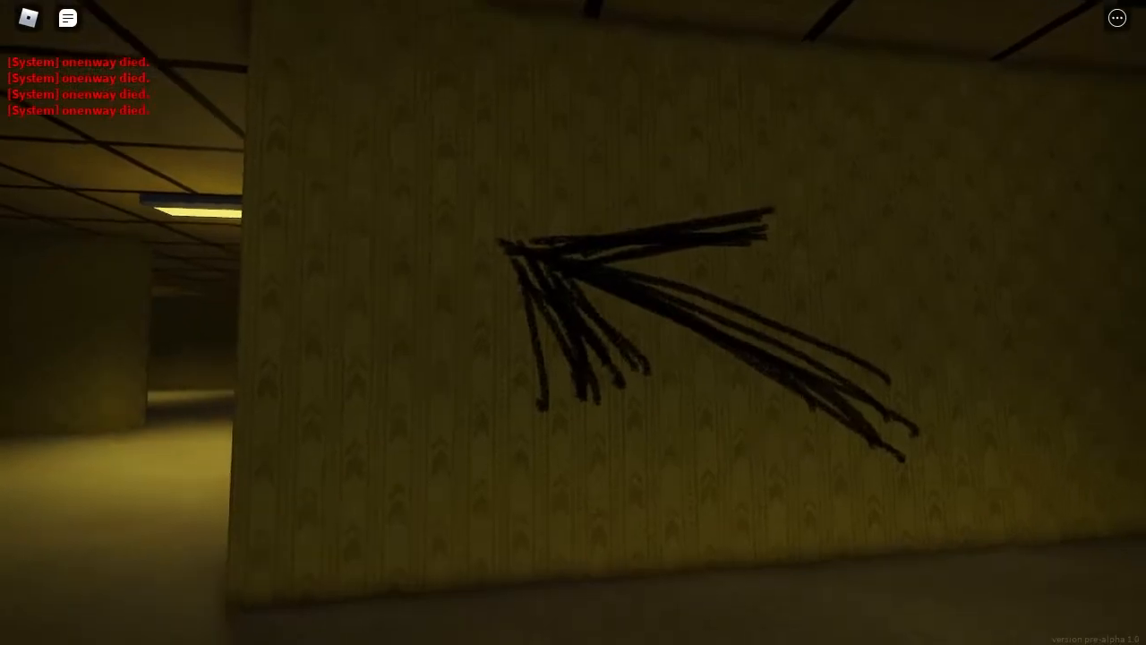
pyautogui.moveTo(573, 323)
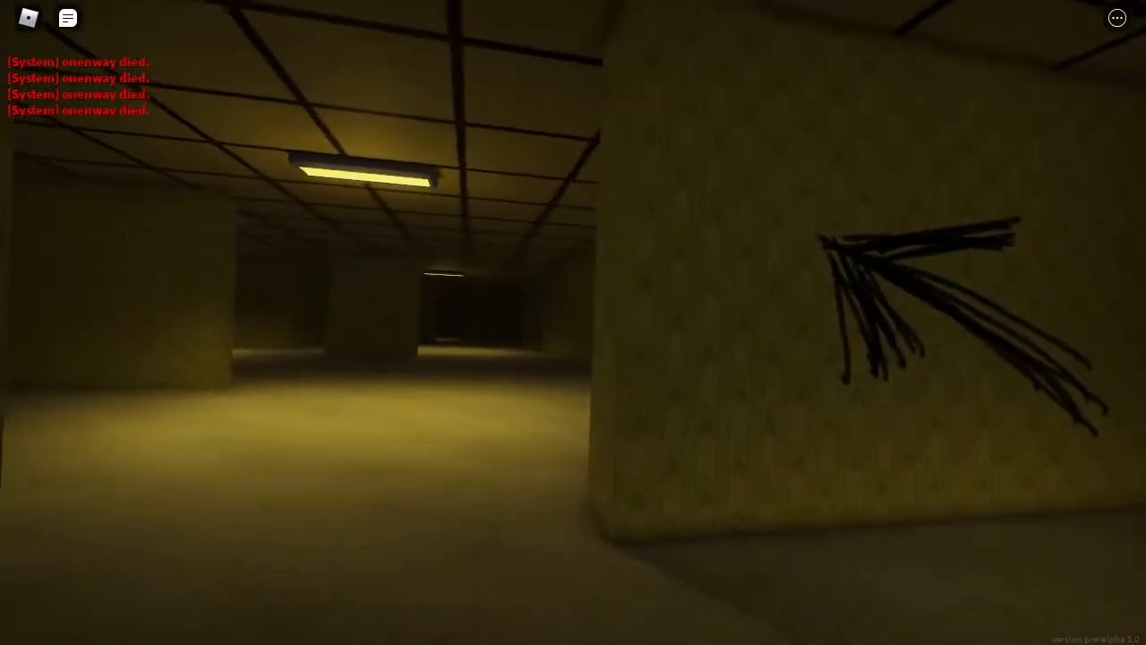
pyautogui.moveTo(574, 322)
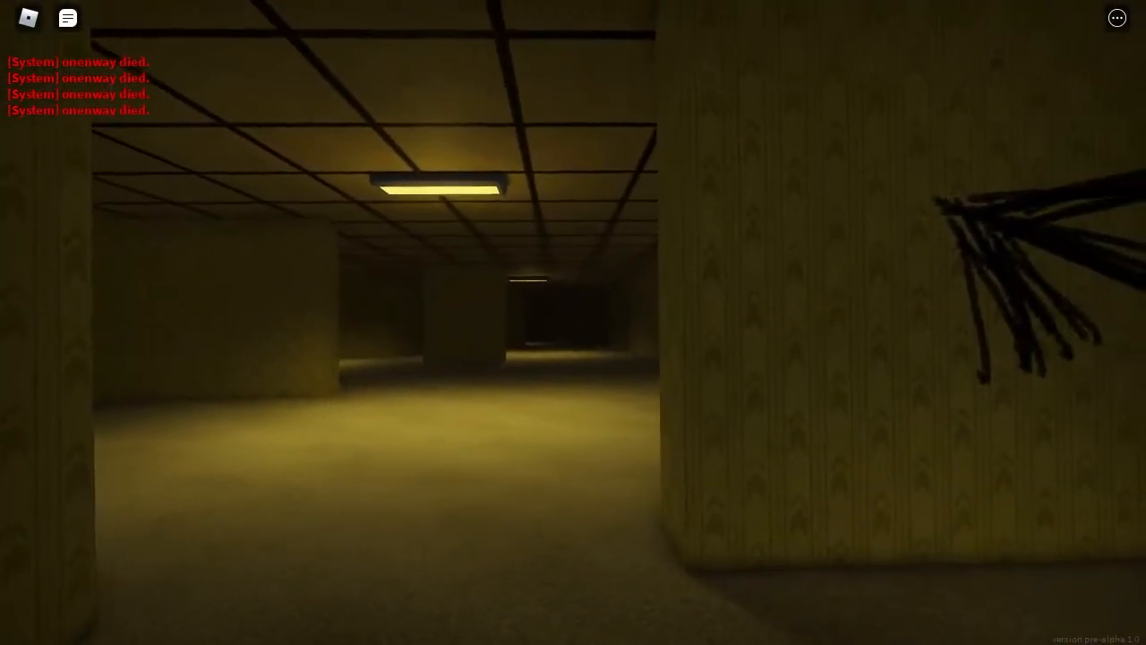
pyautogui.moveTo(573, 322)
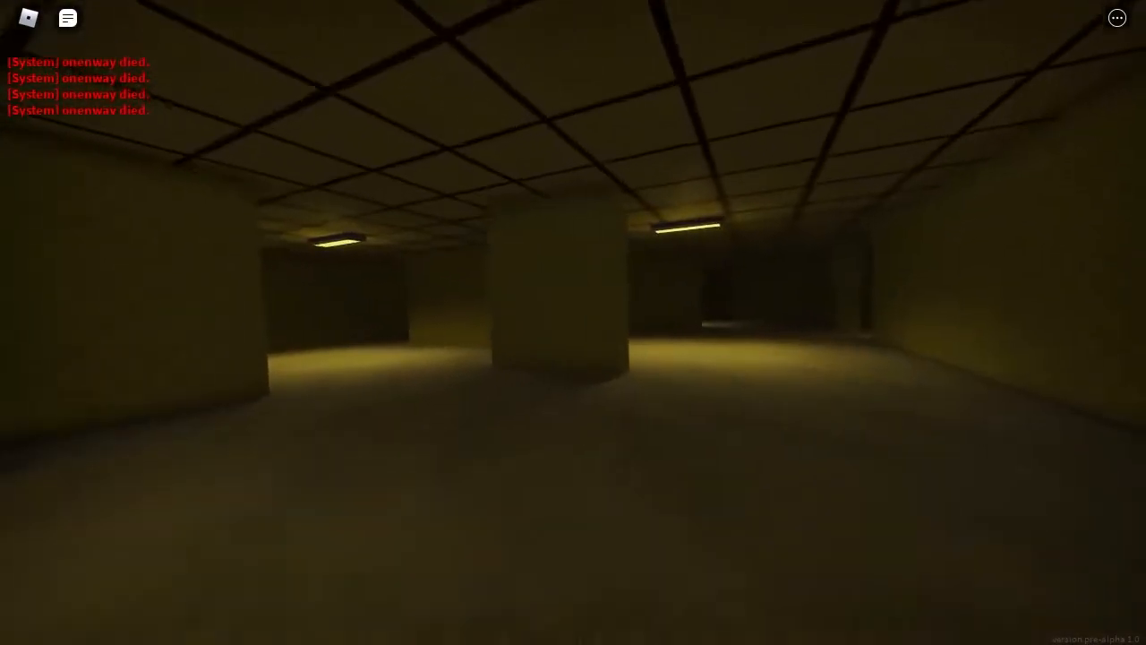
pyautogui.moveTo(573, 322)
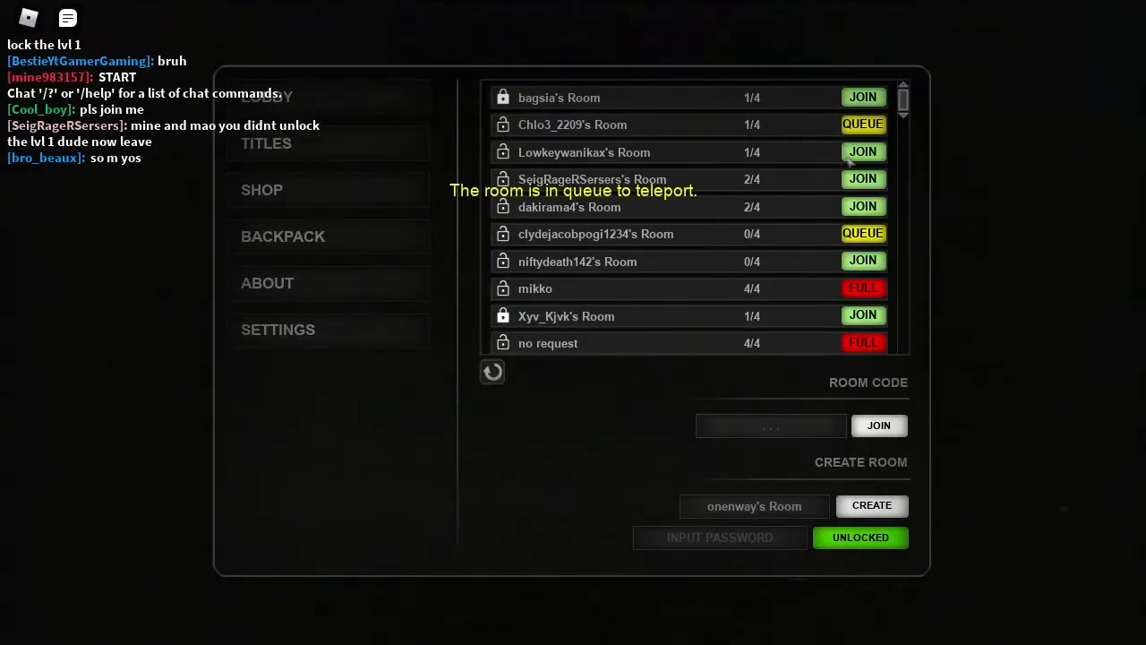
pyautogui.click(862, 206)
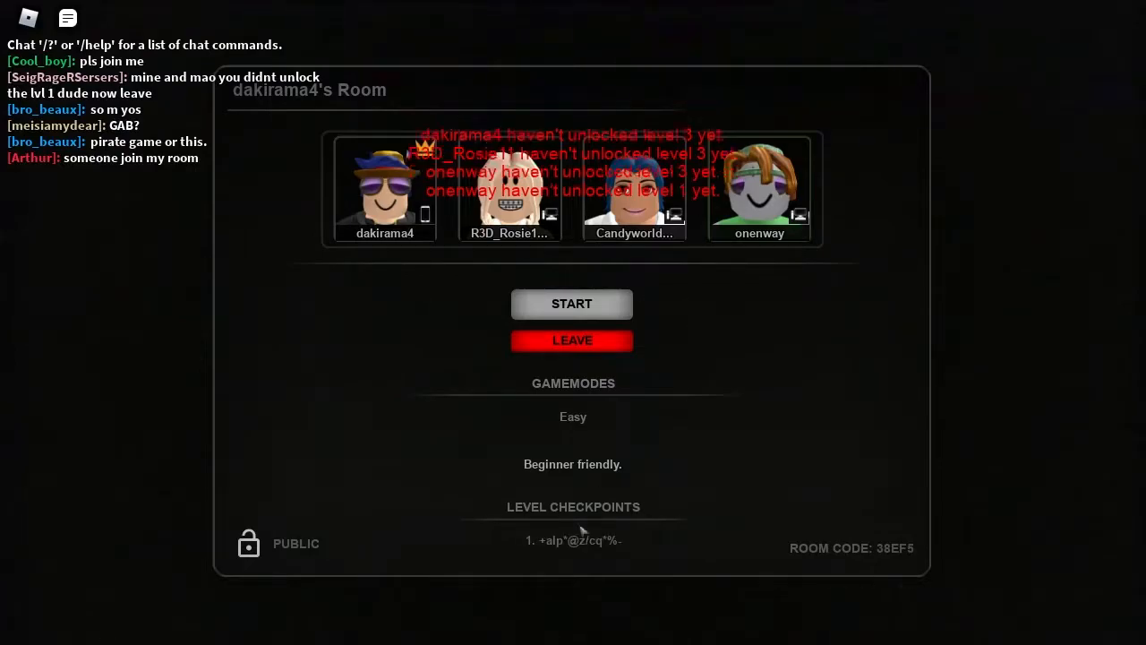
pyautogui.click(571, 304)
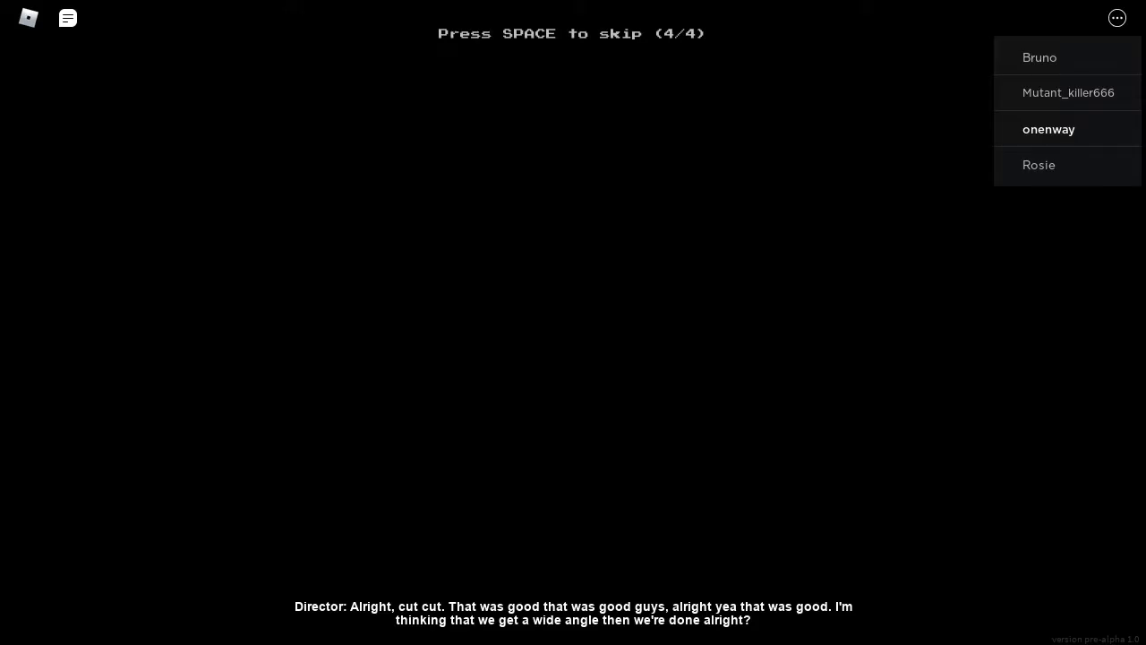
pyautogui.press('space')
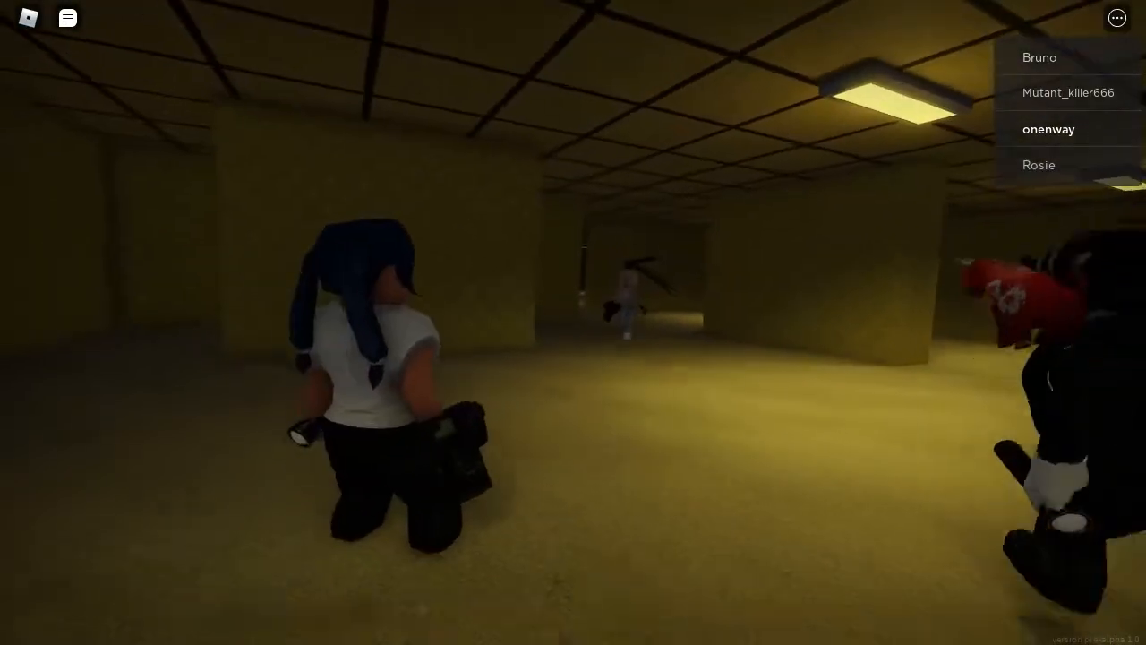
# Step: Roam the yellow halls with teammates, then wander off alone
pyautogui.press('b')
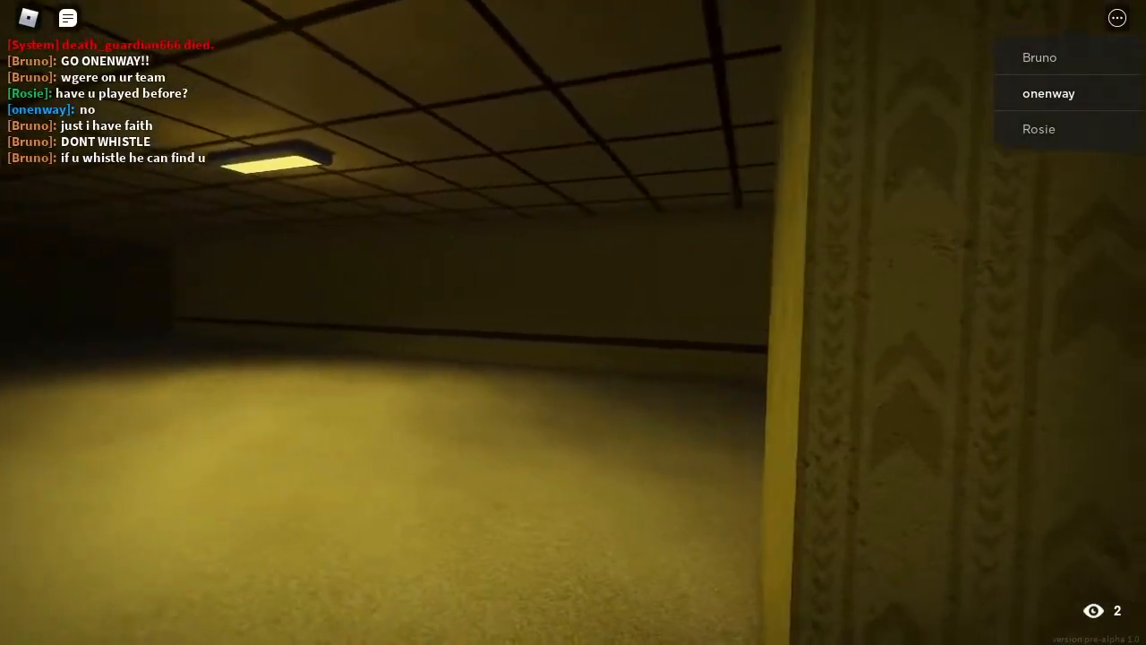
pyautogui.moveTo(573, 322)
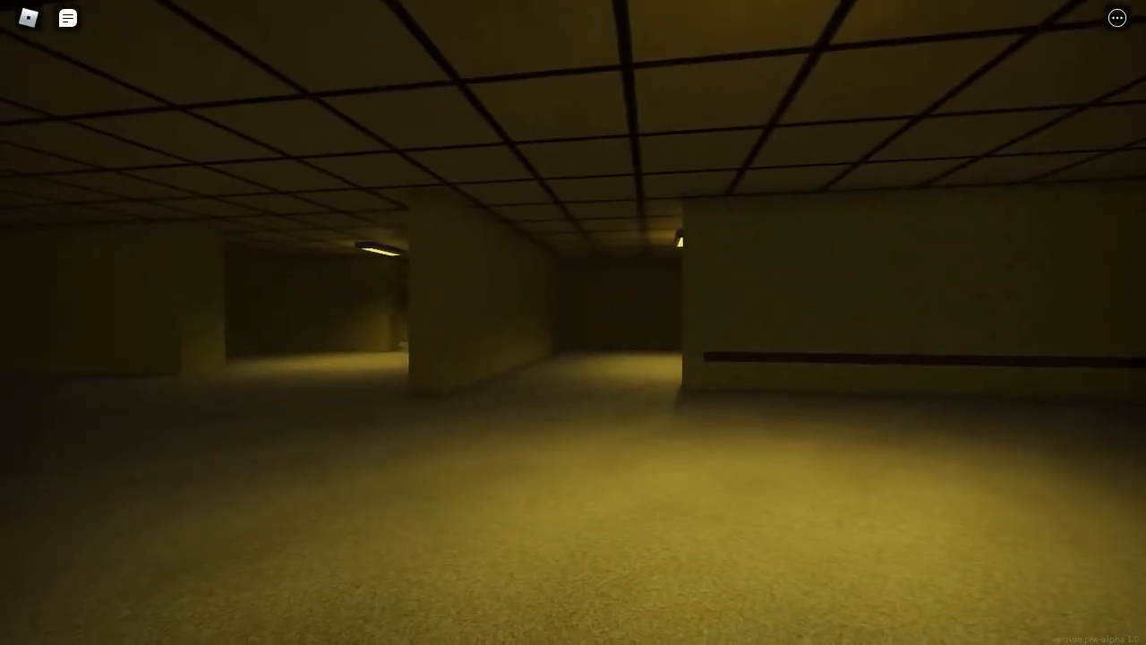
pyautogui.moveTo(573, 322)
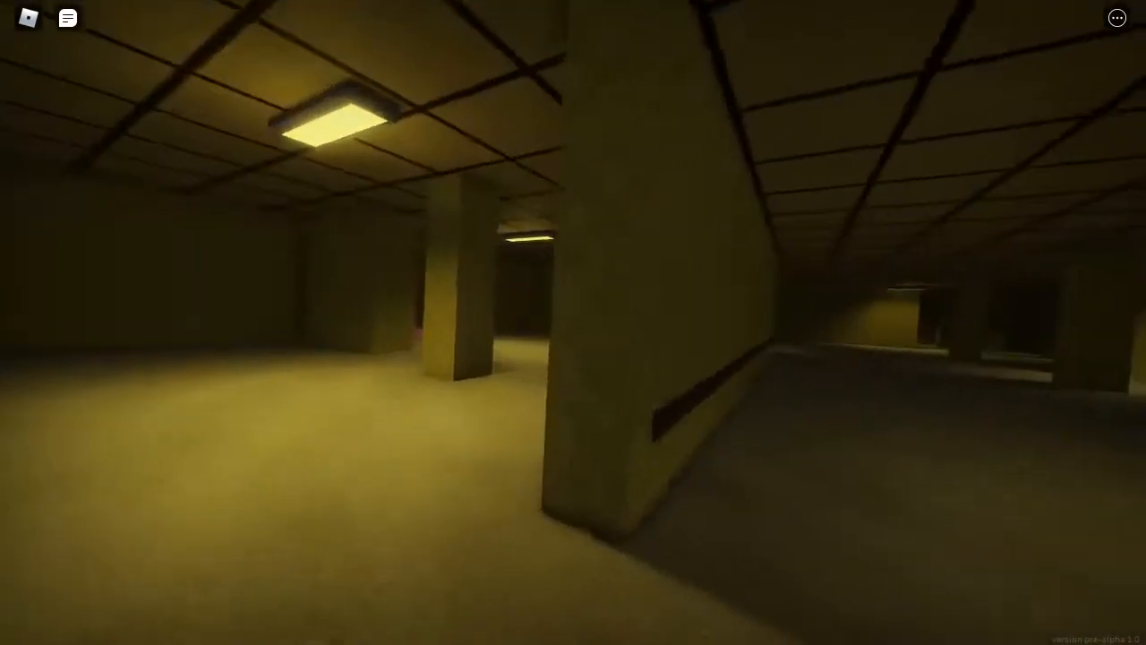
pyautogui.moveTo(573, 323)
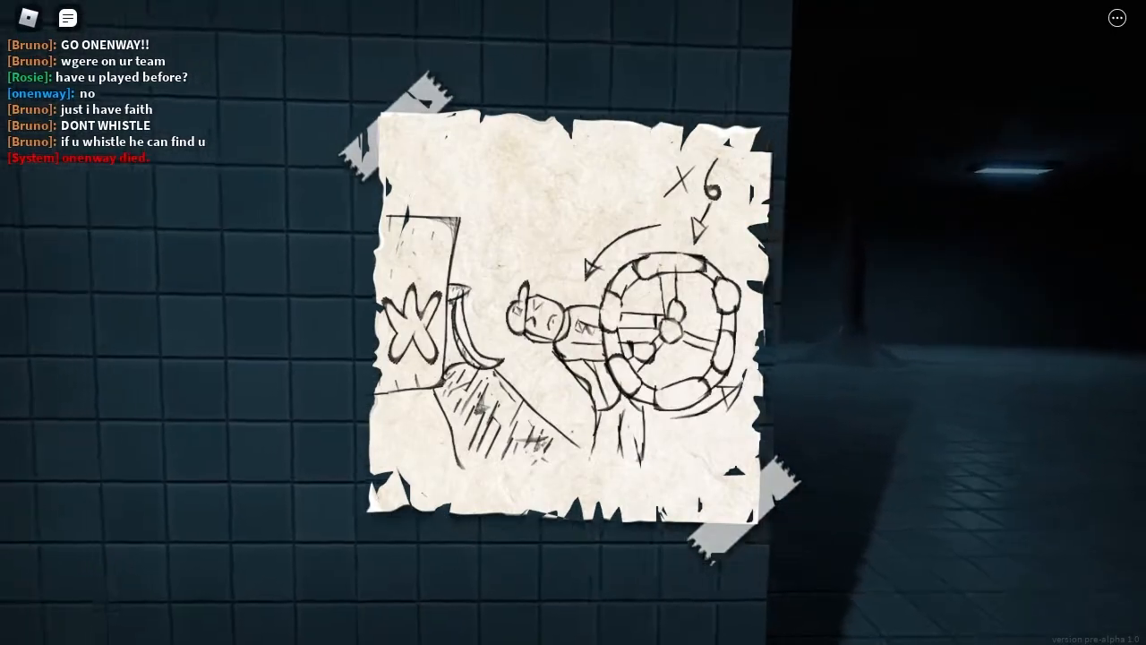
pyautogui.moveTo(573, 322)
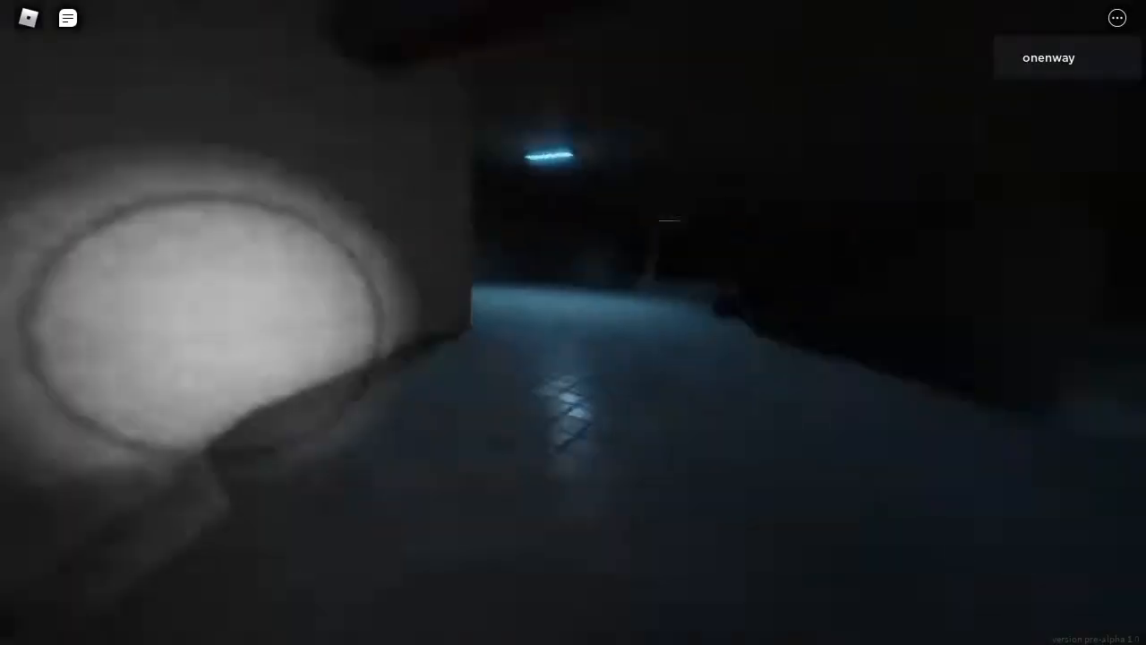
pyautogui.moveTo(573, 322)
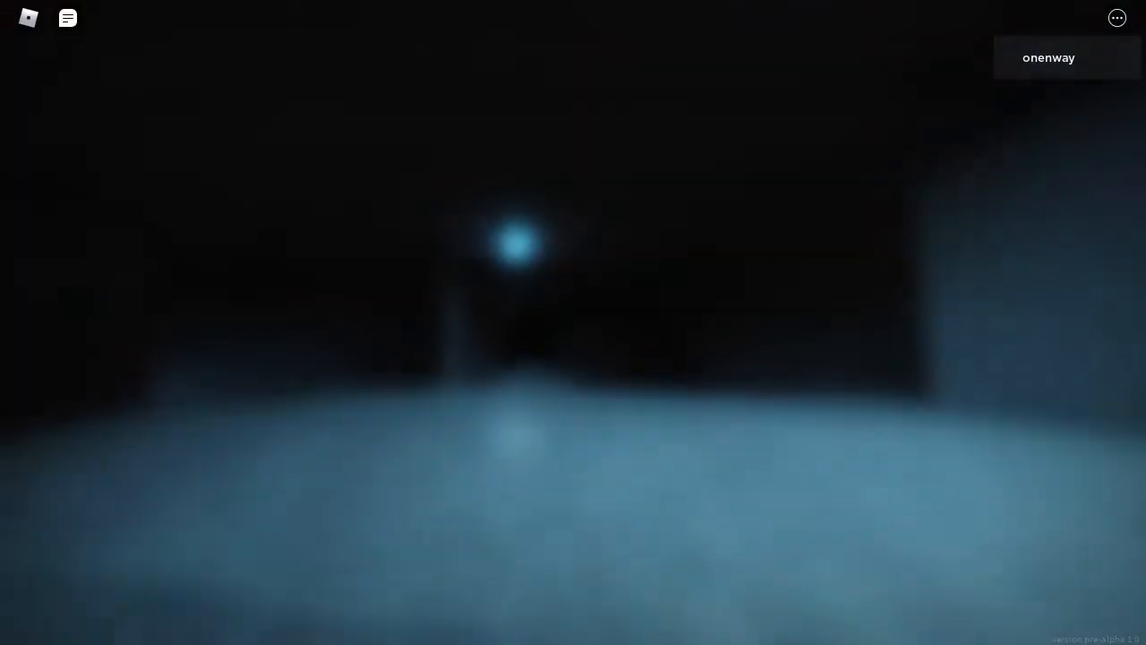
pyautogui.moveTo(573, 322)
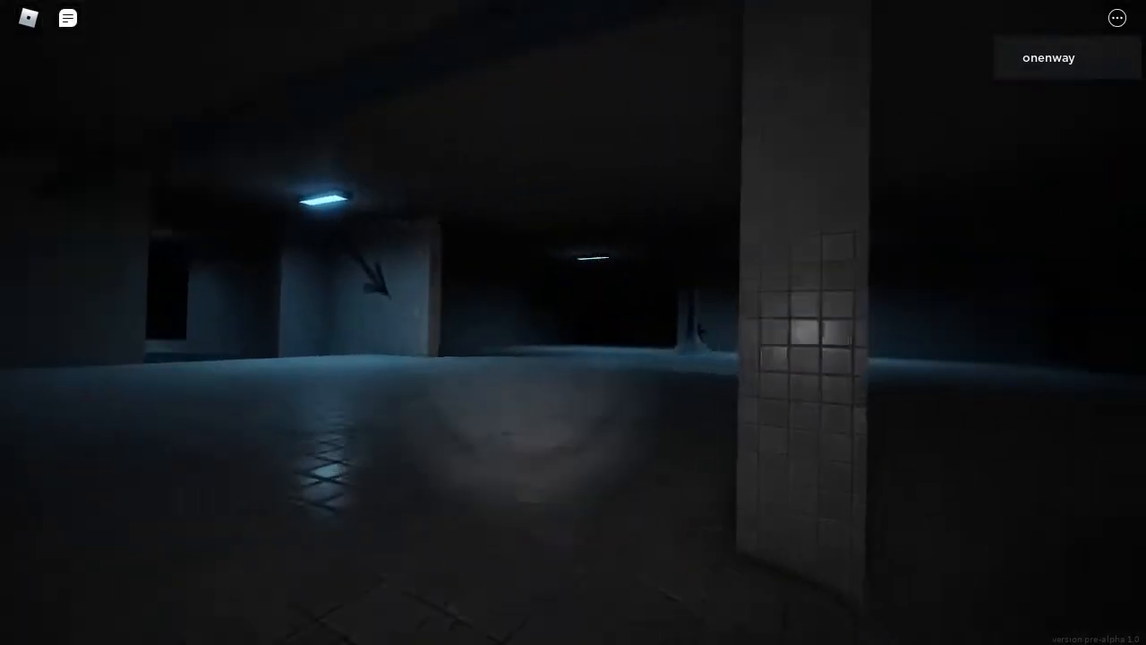
pyautogui.moveTo(573, 323)
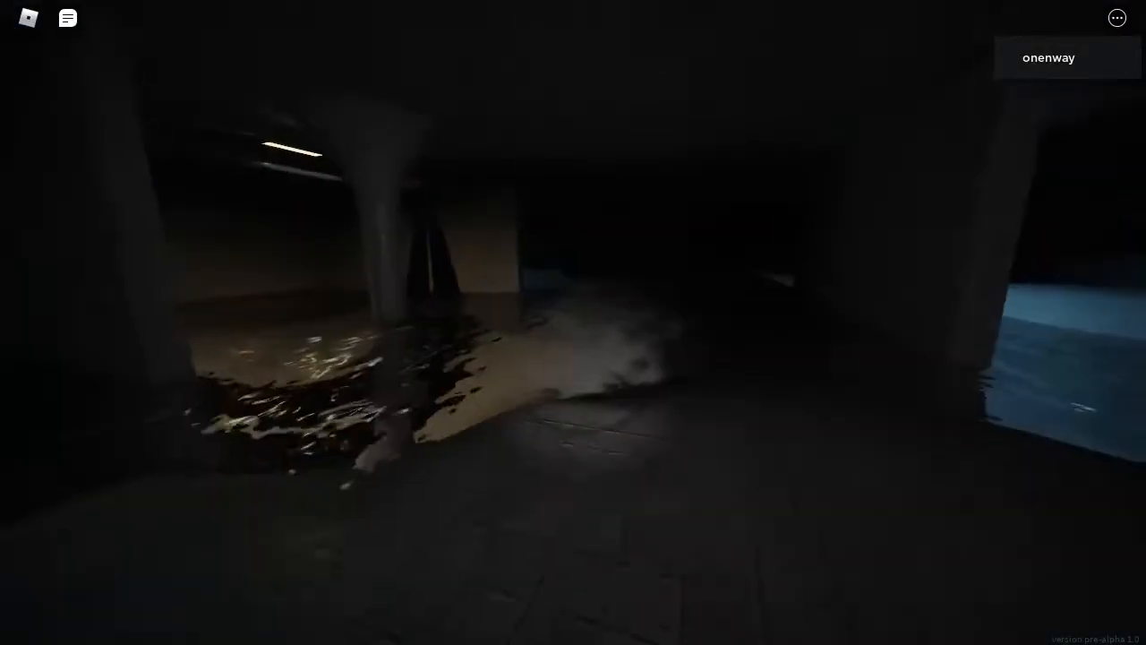
pyautogui.moveTo(573, 322)
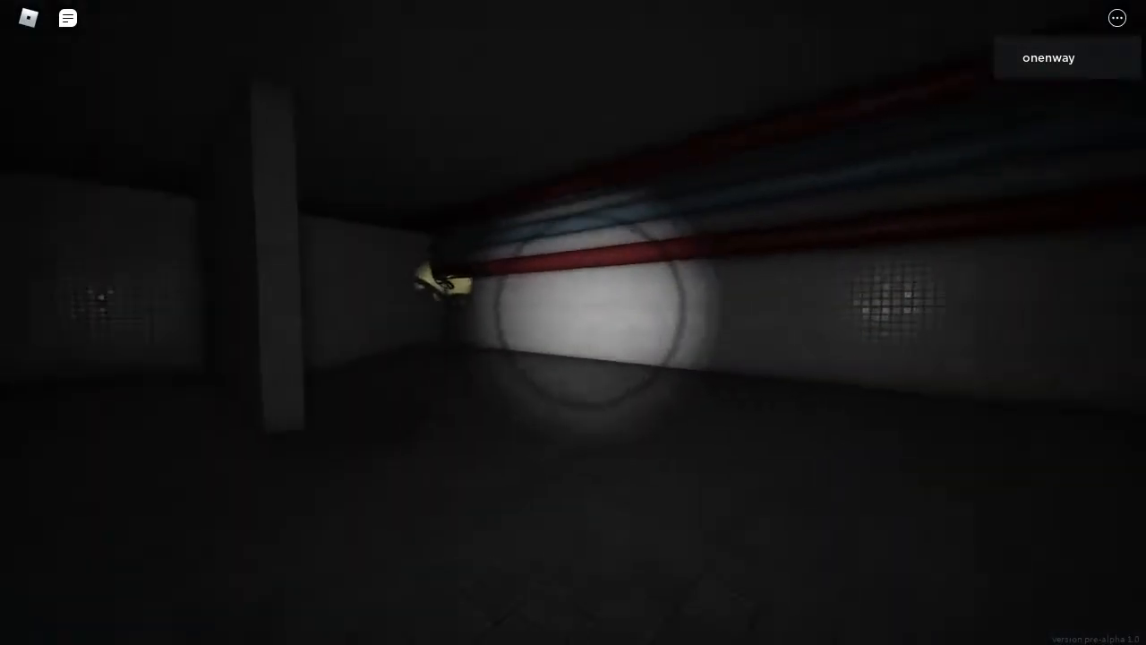
pyautogui.moveTo(573, 323)
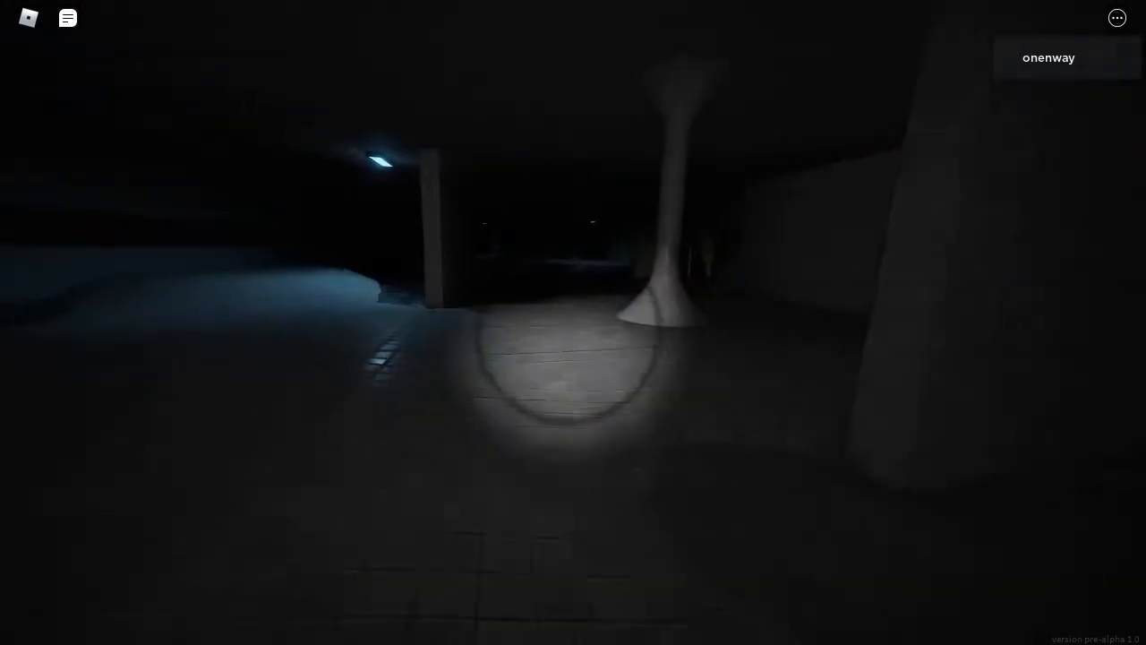
pyautogui.moveTo(573, 322)
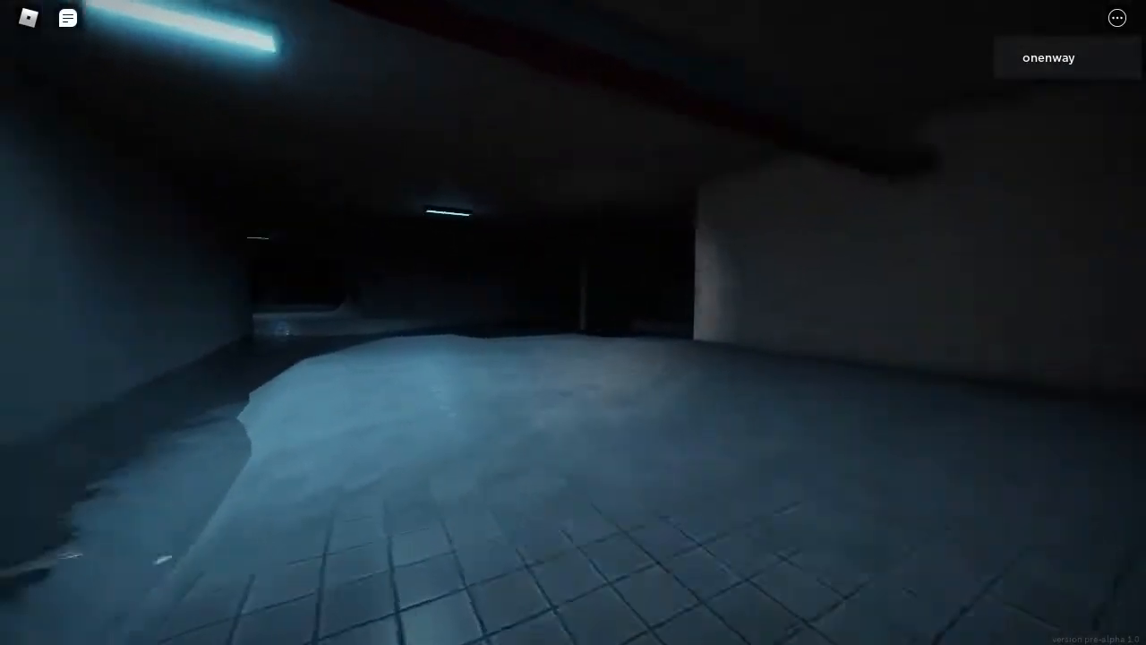
pyautogui.moveTo(573, 322)
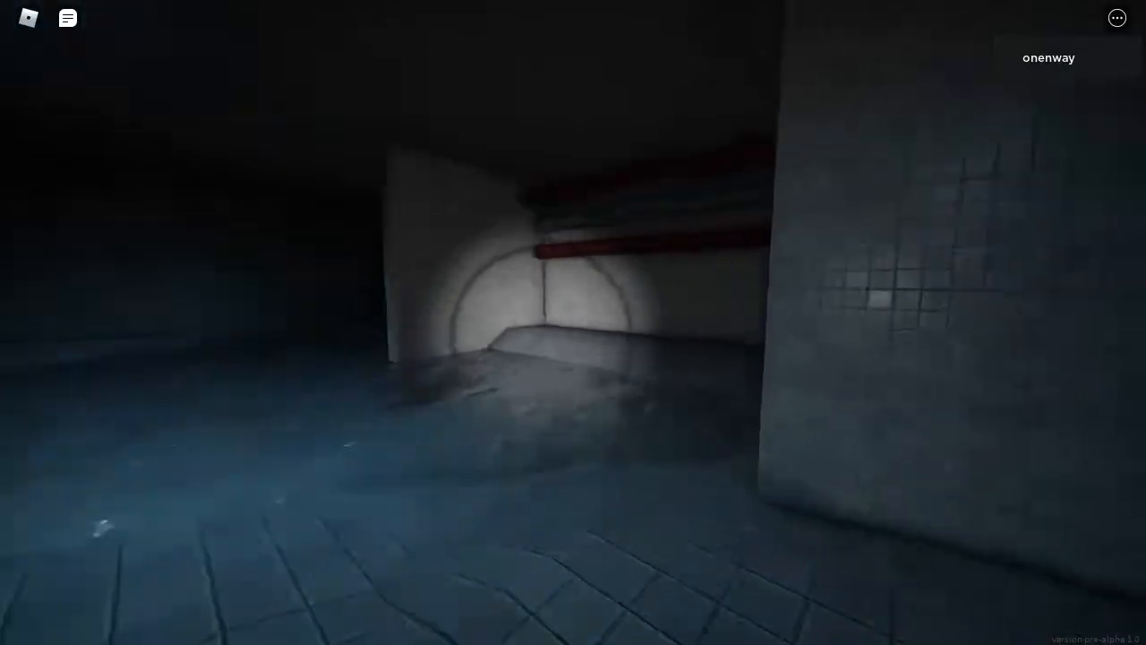
pyautogui.moveTo(573, 322)
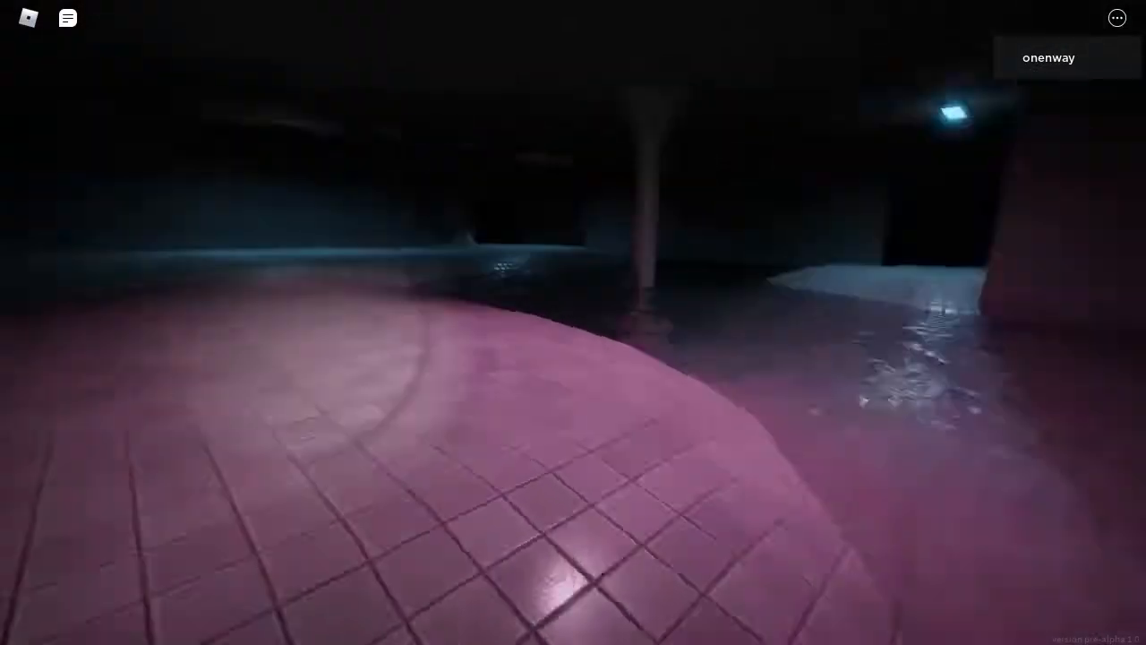
pyautogui.moveTo(573, 323)
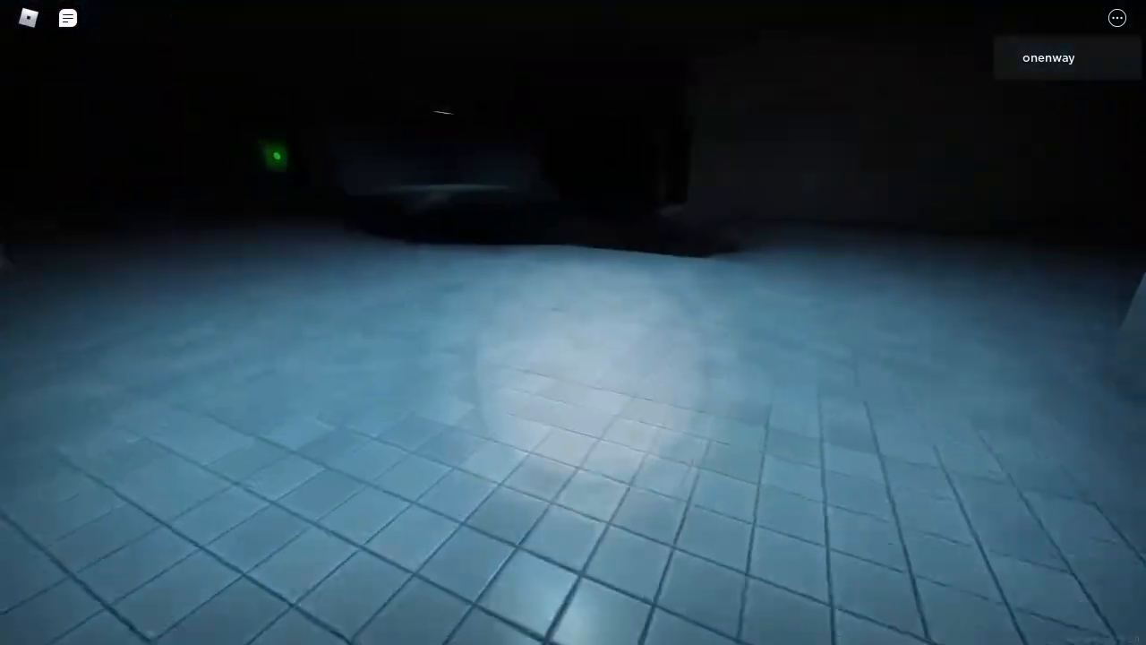
pyautogui.moveTo(573, 322)
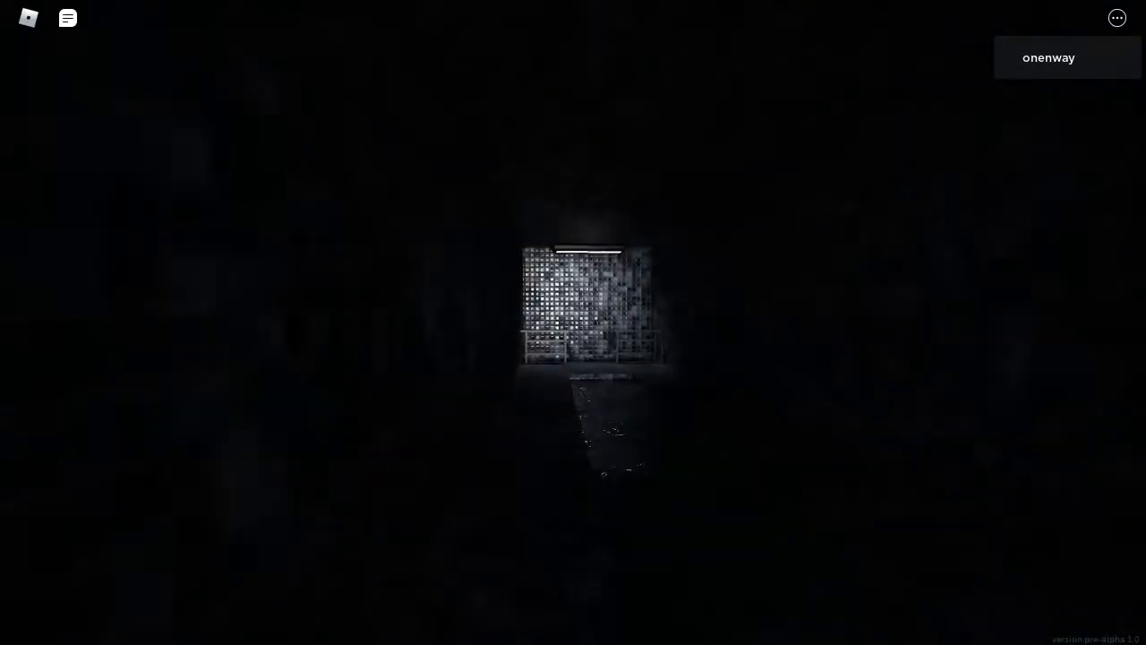
pyautogui.moveTo(573, 323)
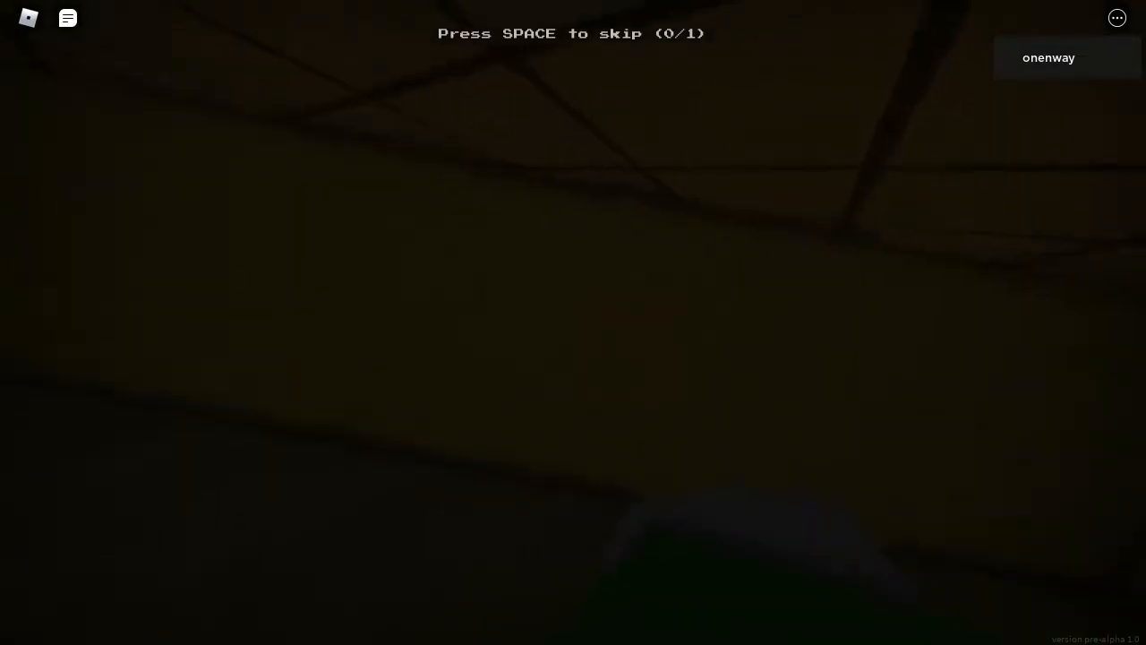
# Step: Skip the cutscene and head past the yellow room toward the narrow wooden stairs
pyautogui.press('space')
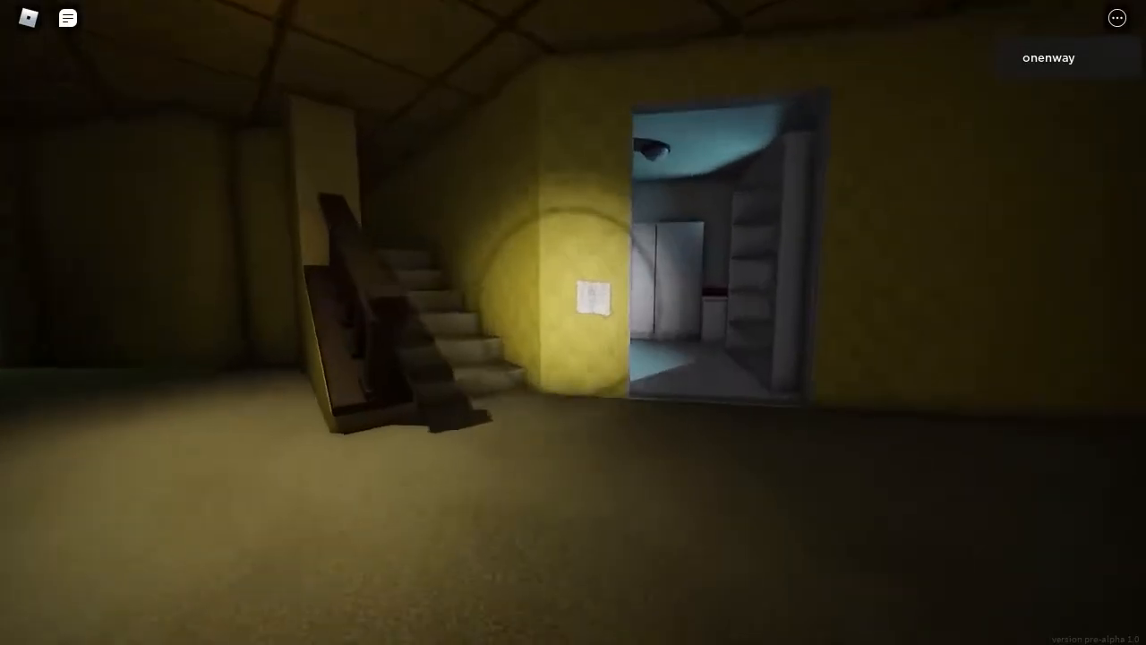
pyautogui.click(587, 295)
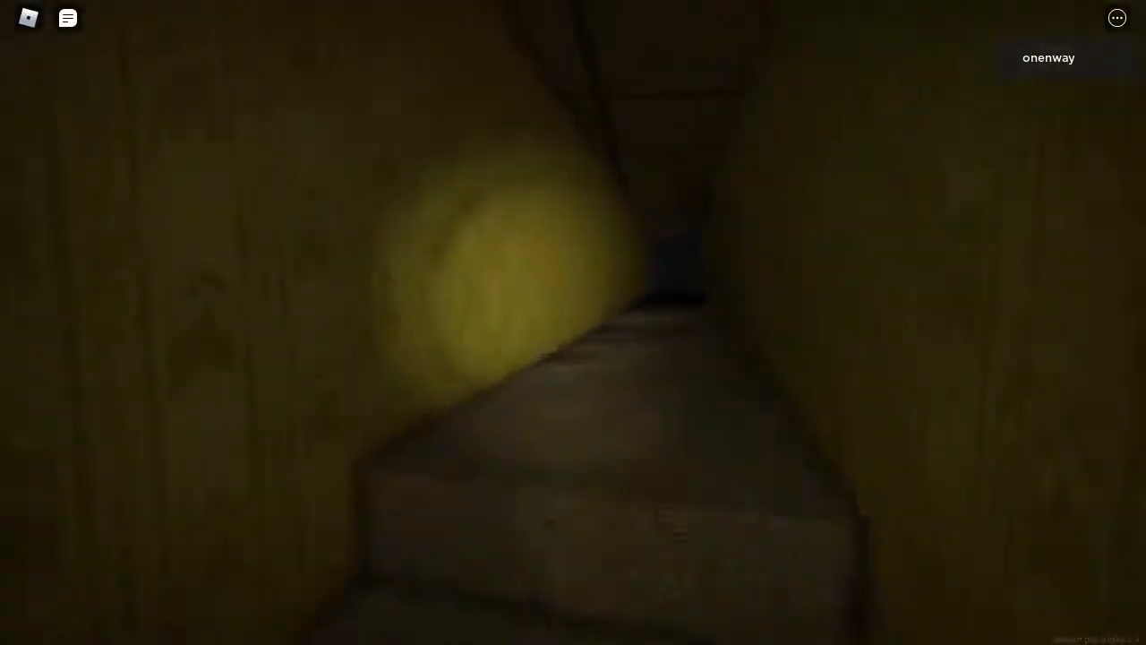
pyautogui.moveTo(573, 322)
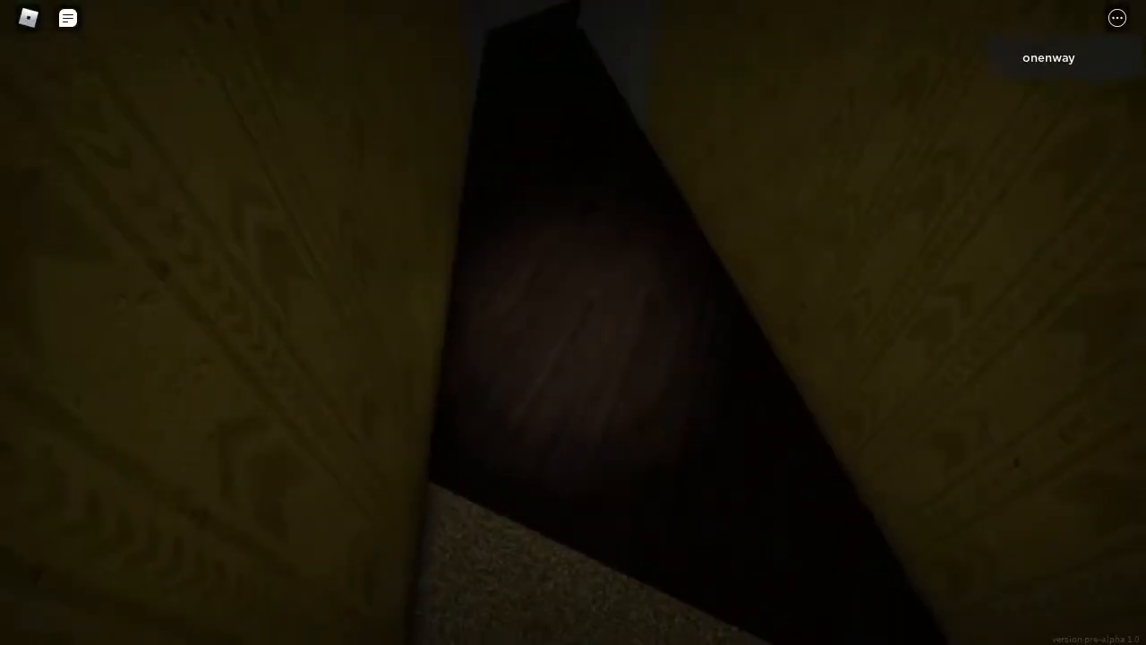
pyautogui.moveTo(573, 322)
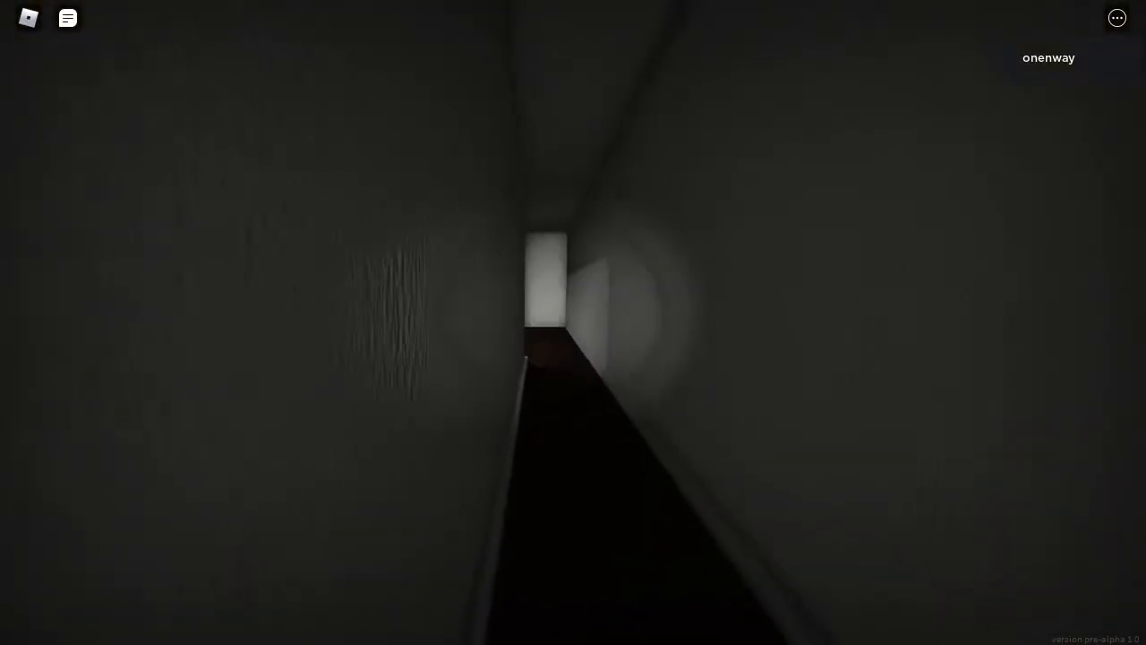
# Step: Walk the grey corridor to the exit-sign maze and skip the transition cutscene
pyautogui.press('w')
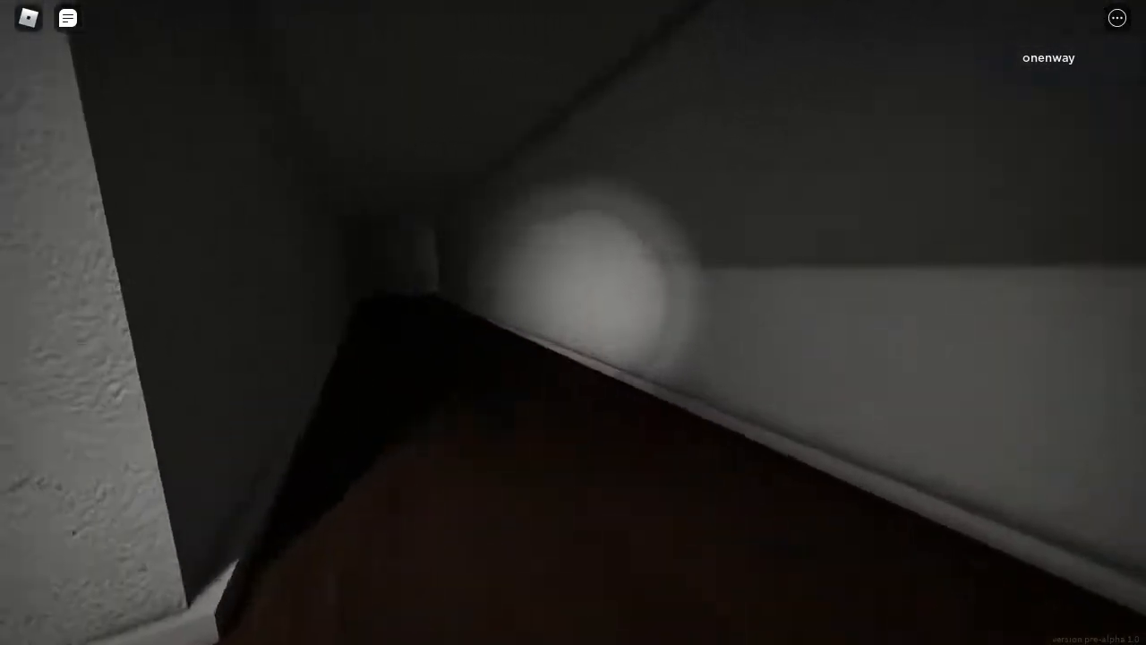
pyautogui.moveTo(573, 322)
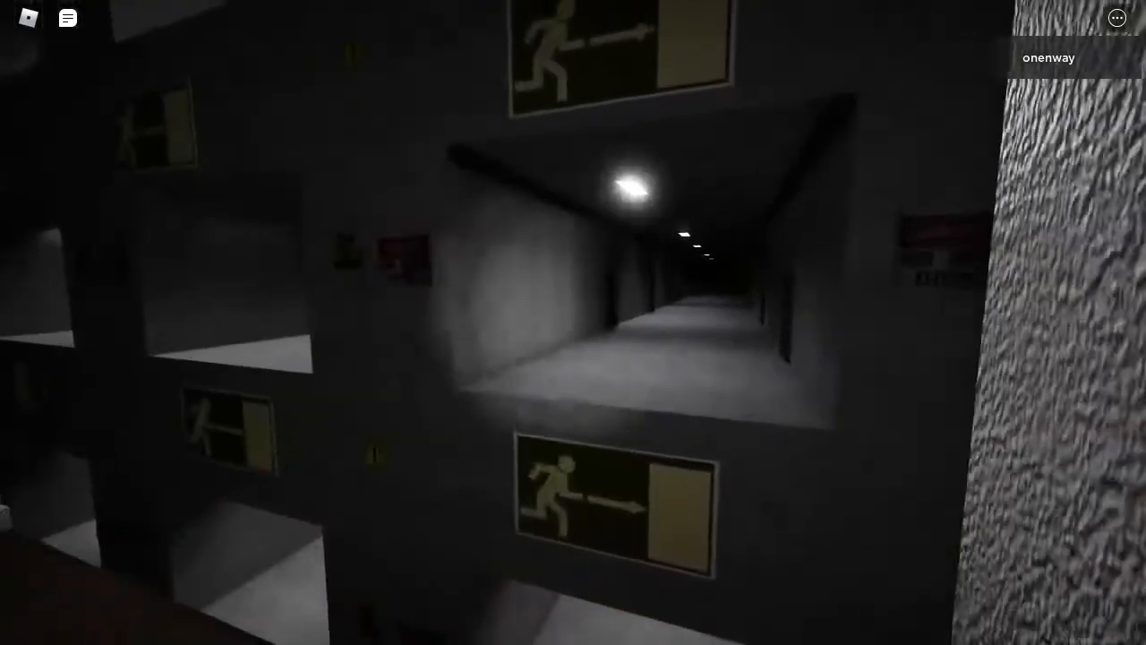
pyautogui.moveTo(573, 322)
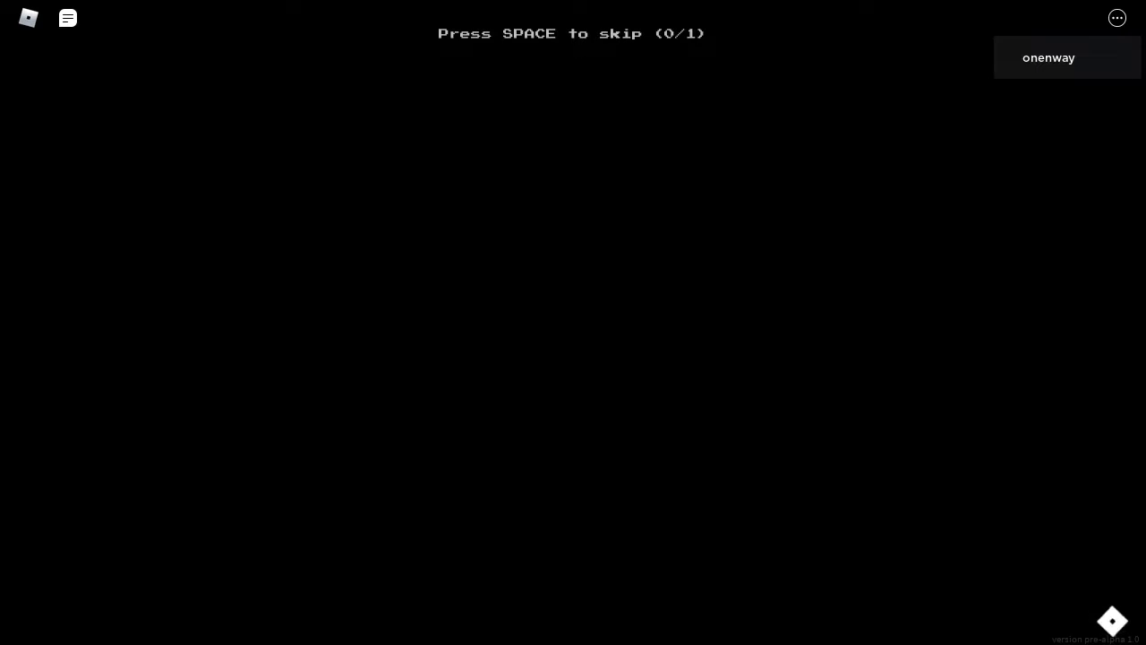
pyautogui.press('space')
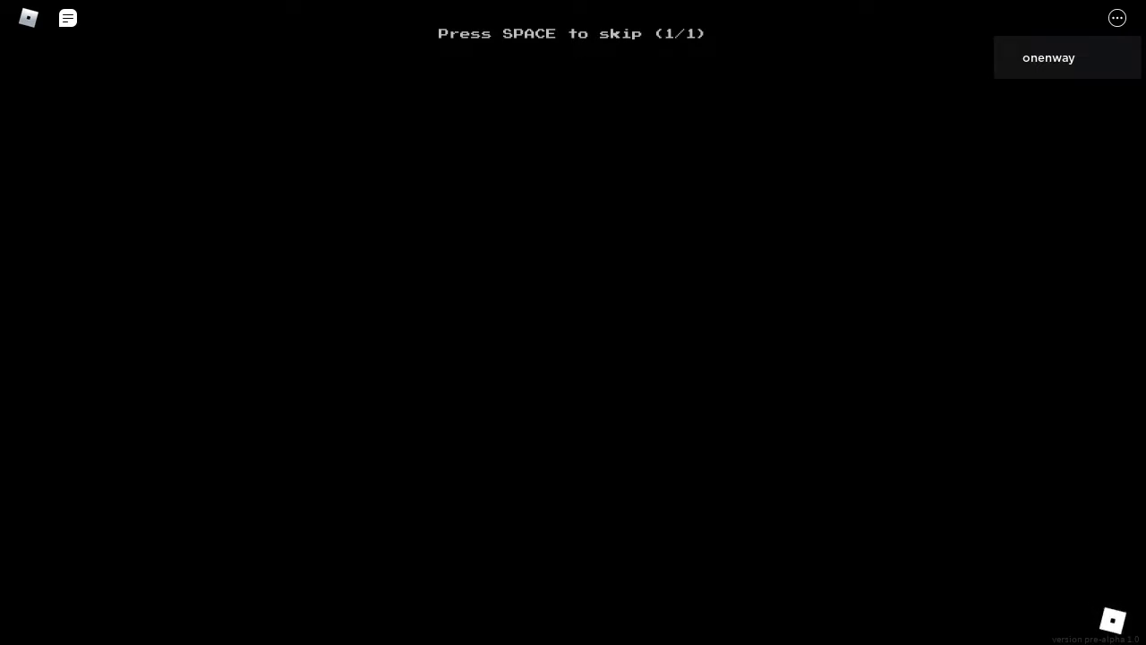
pyautogui.press('space')
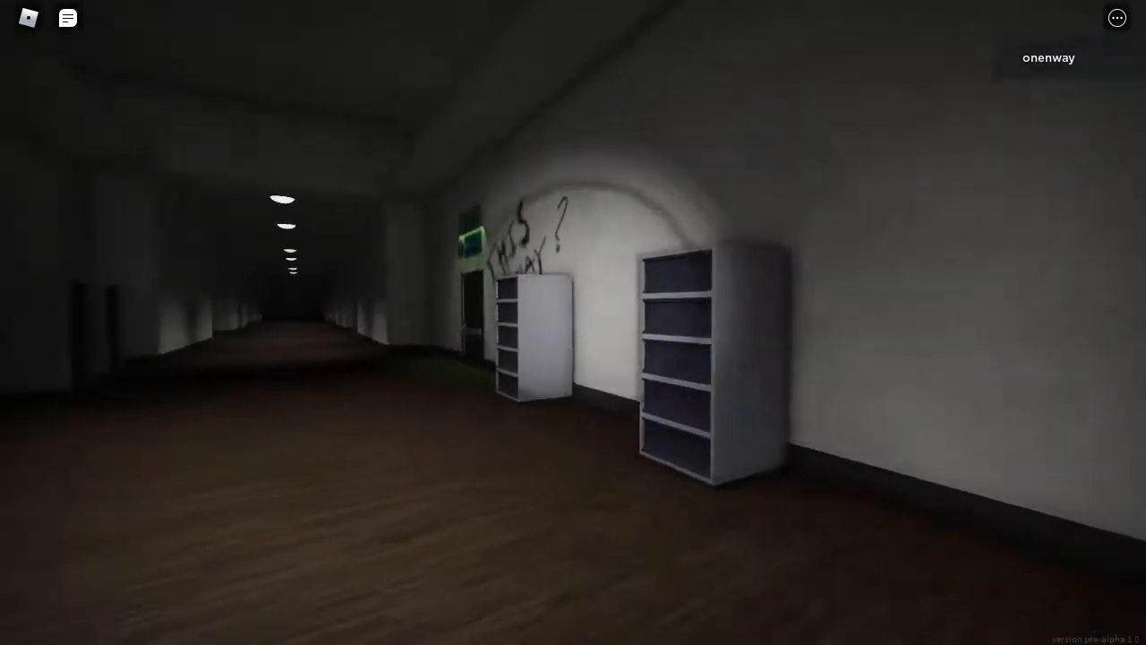
pyautogui.moveTo(573, 322)
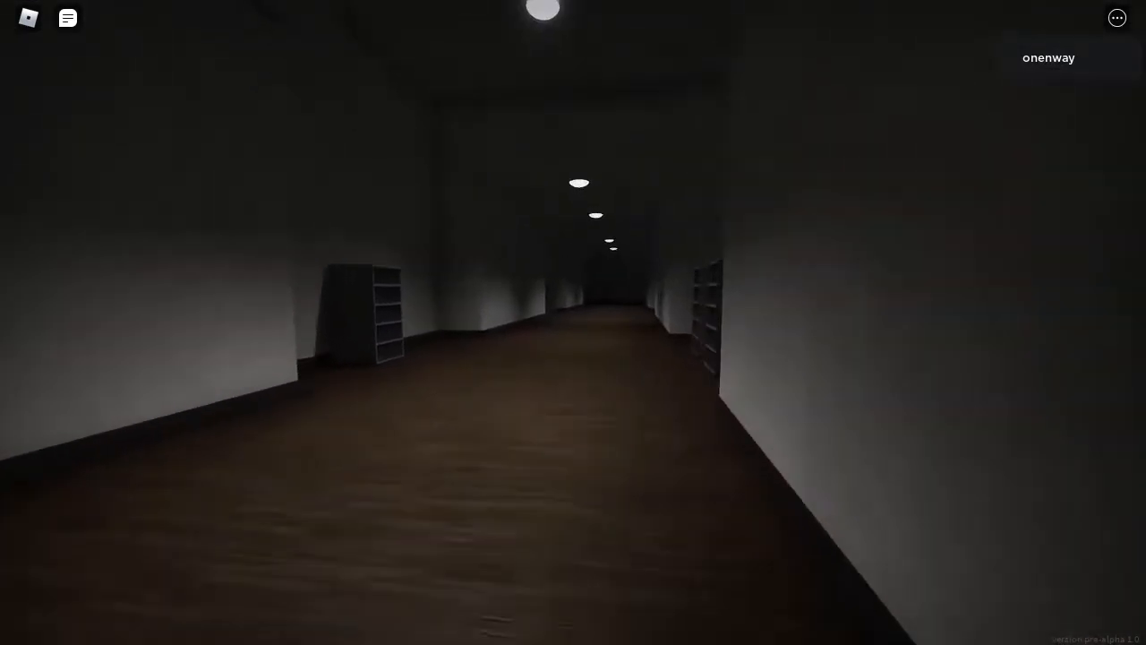
# Step: Walk down the dim shelf-lined hallway until the crawling entity comes into view
pyautogui.press('w')
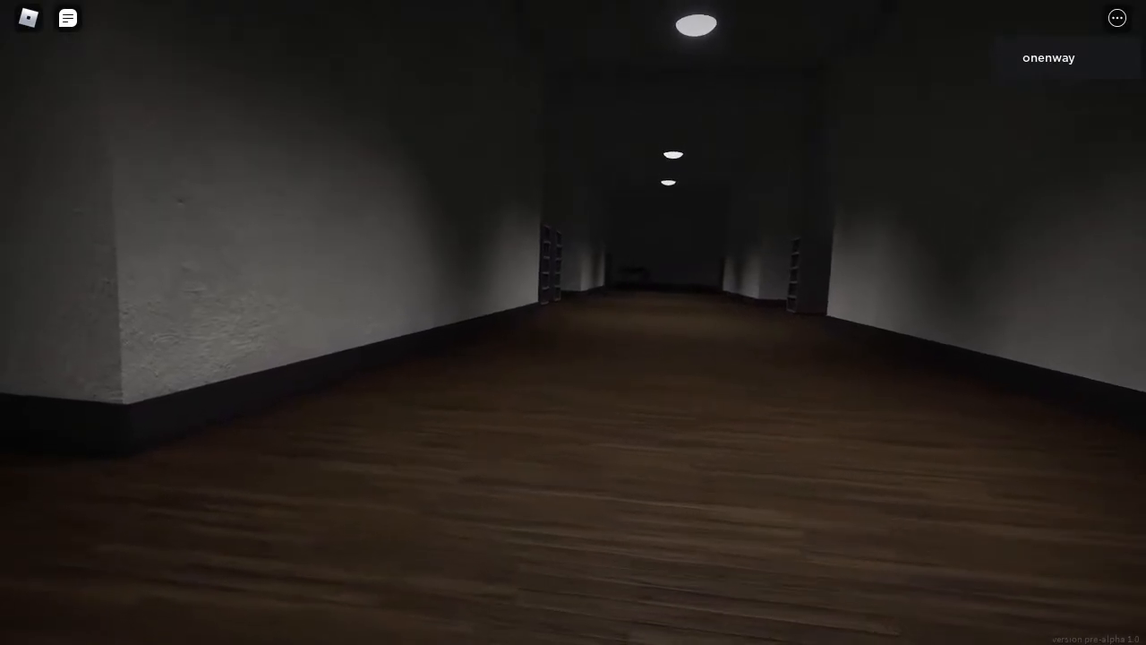
pyautogui.press('w')
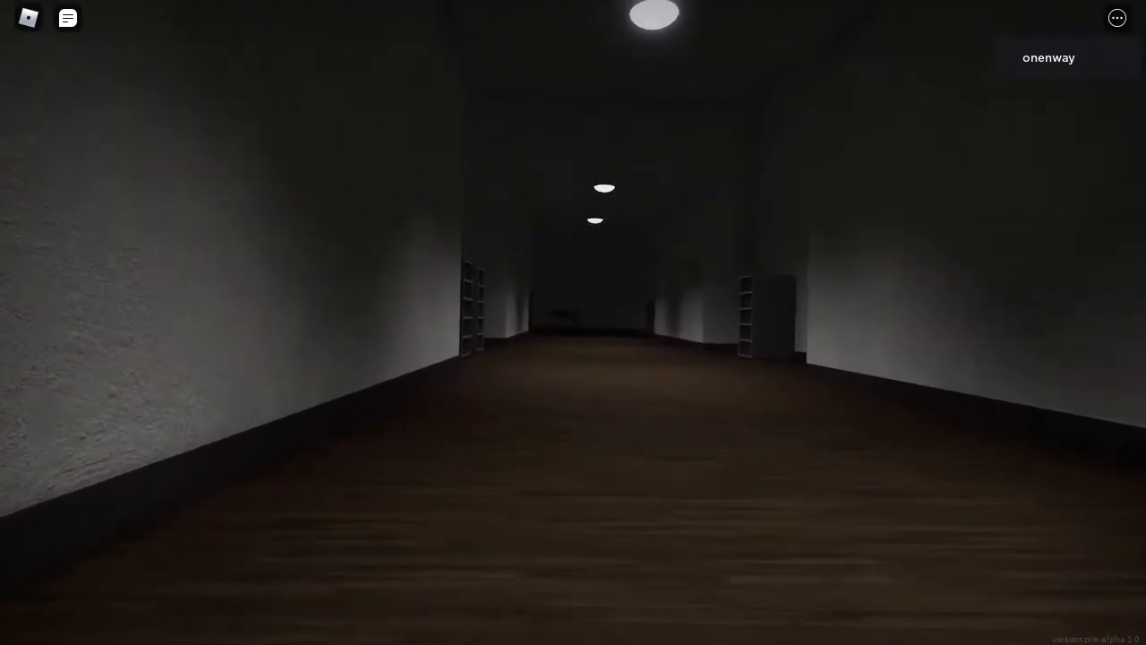
pyautogui.press('w')
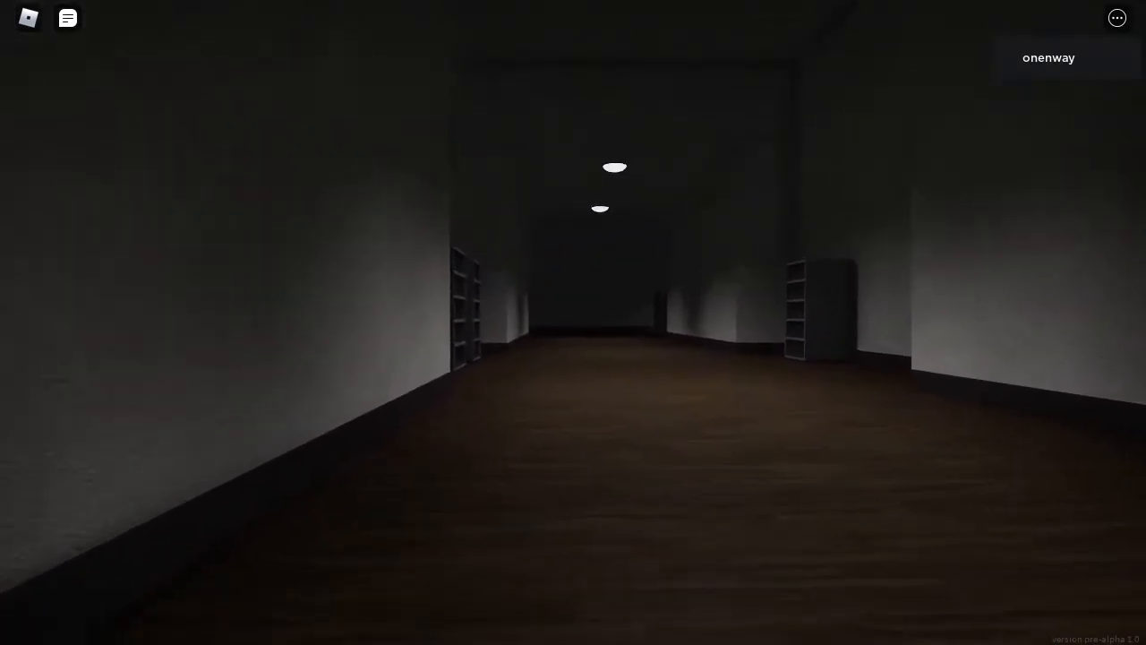
pyautogui.press('w')
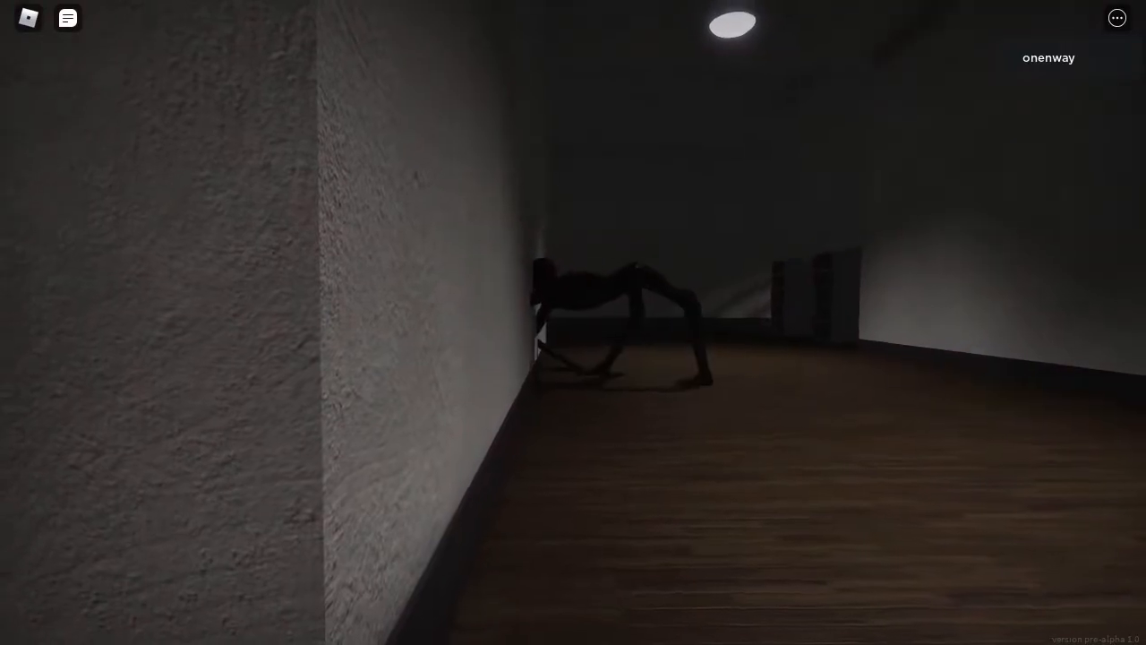
pyautogui.moveTo(573, 322)
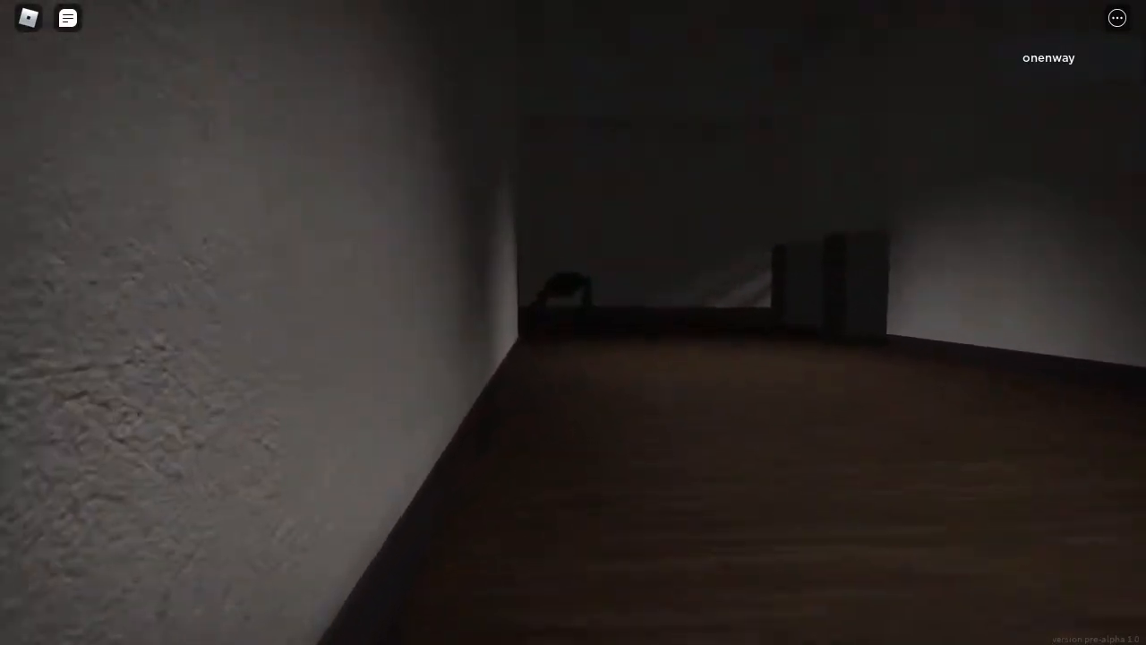
pyautogui.moveTo(573, 322)
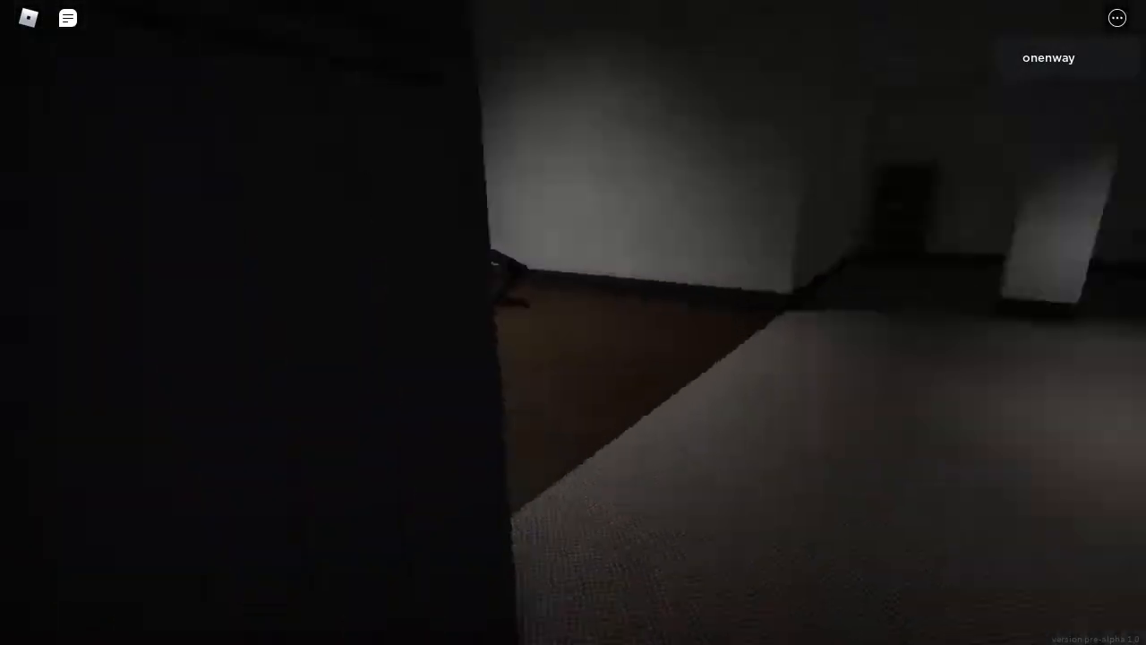
pyautogui.moveTo(573, 323)
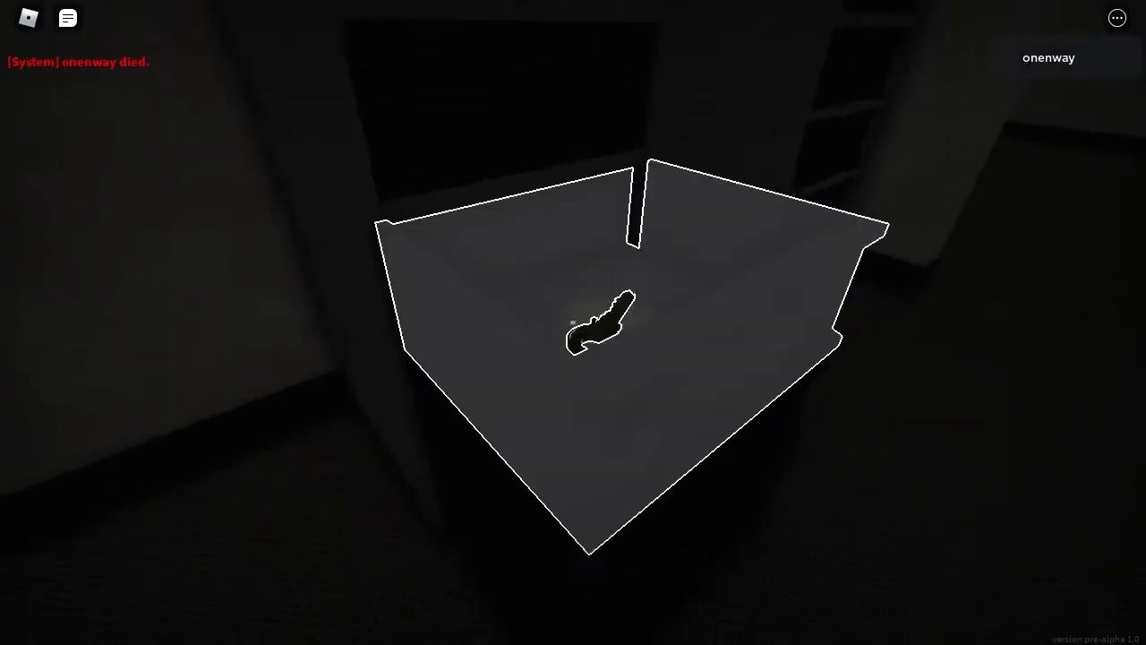
pyautogui.moveTo(573, 322)
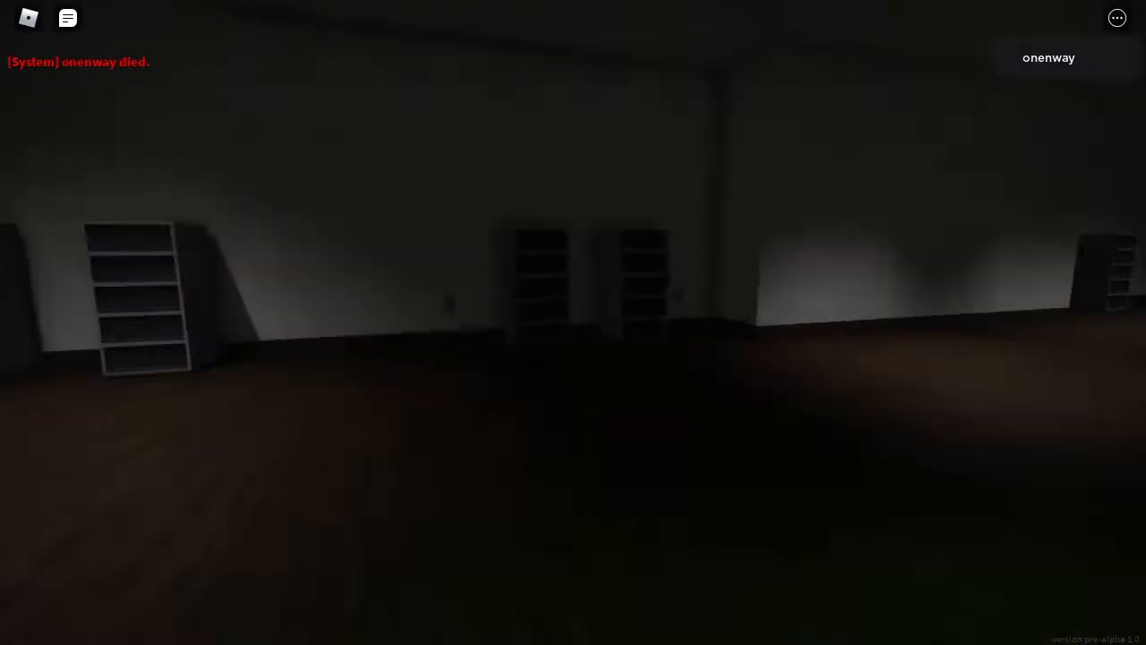
pyautogui.moveTo(573, 322)
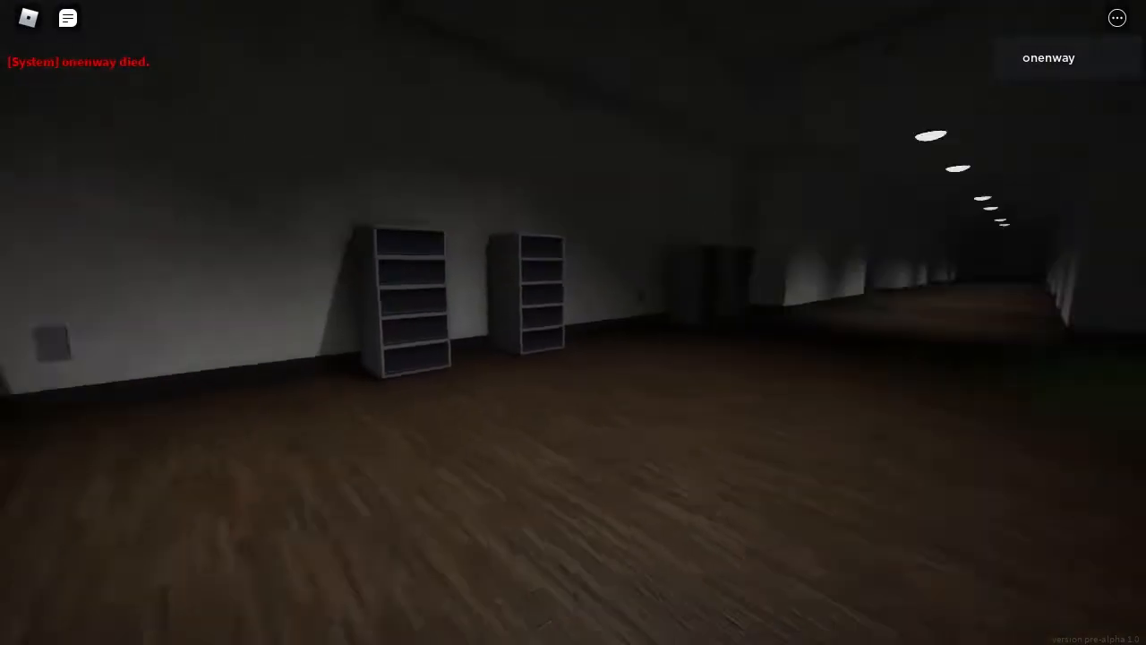
pyautogui.moveTo(573, 323)
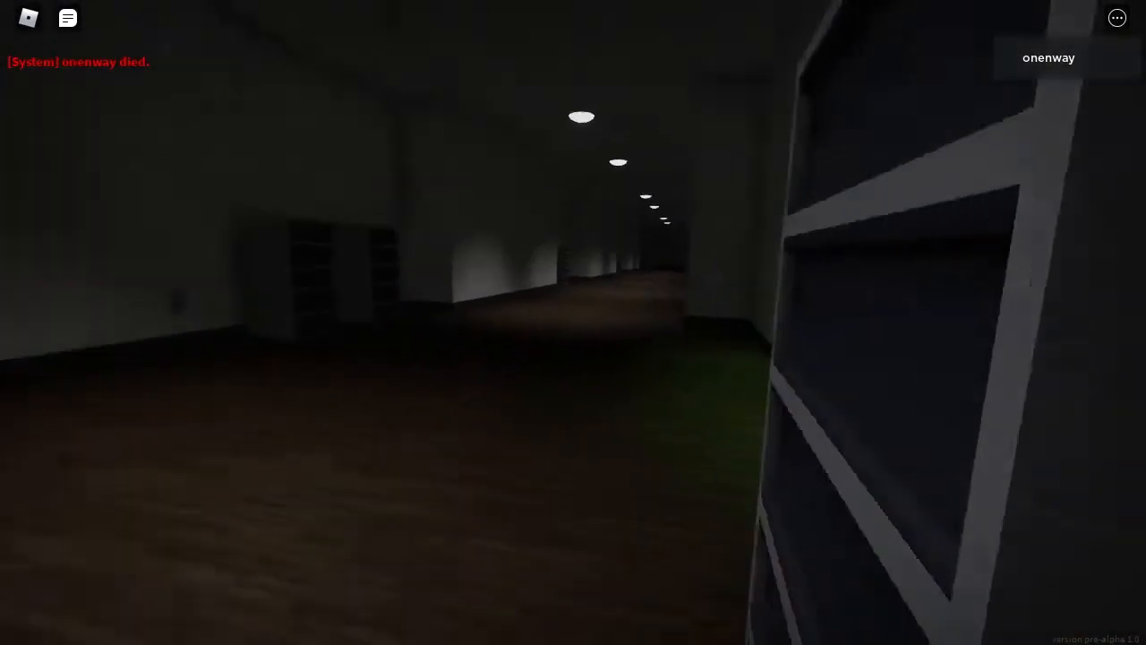
pyautogui.moveTo(573, 322)
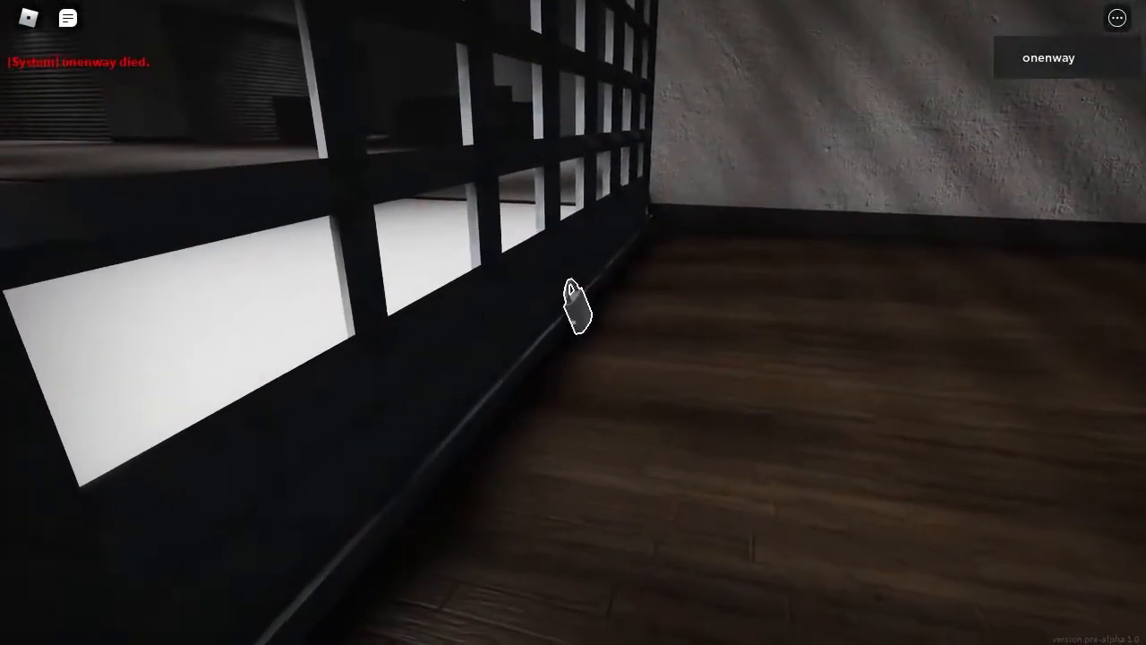
pyautogui.moveTo(573, 304)
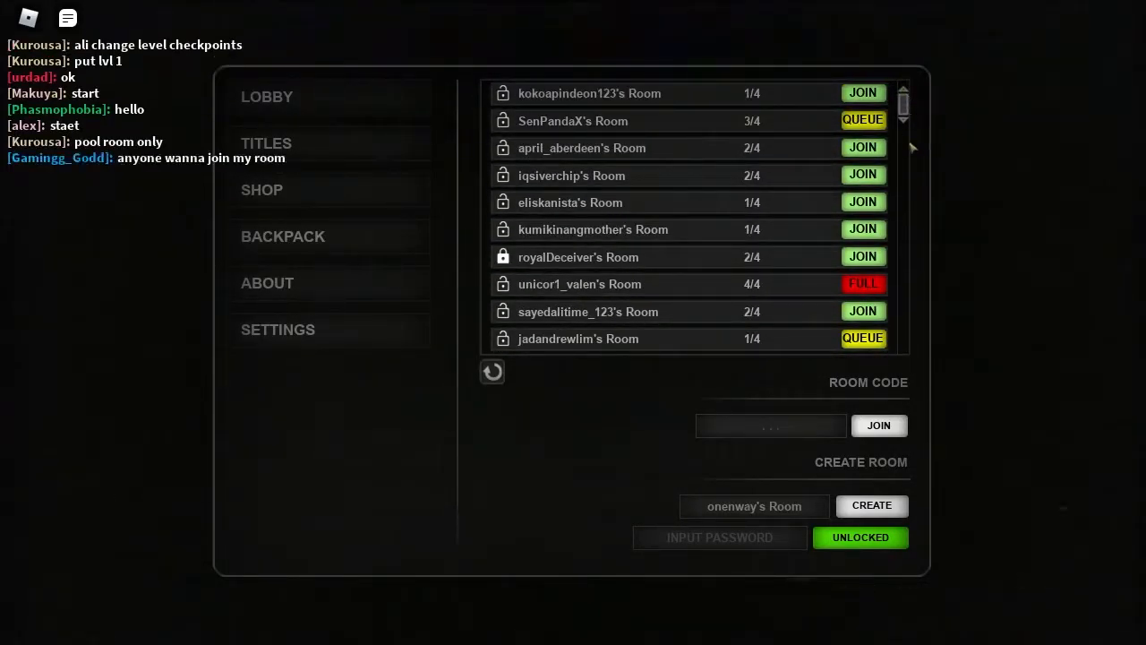
# Step: Scroll down the lobby room list and bring up the Windows Start menu
pyautogui.scroll(-3)
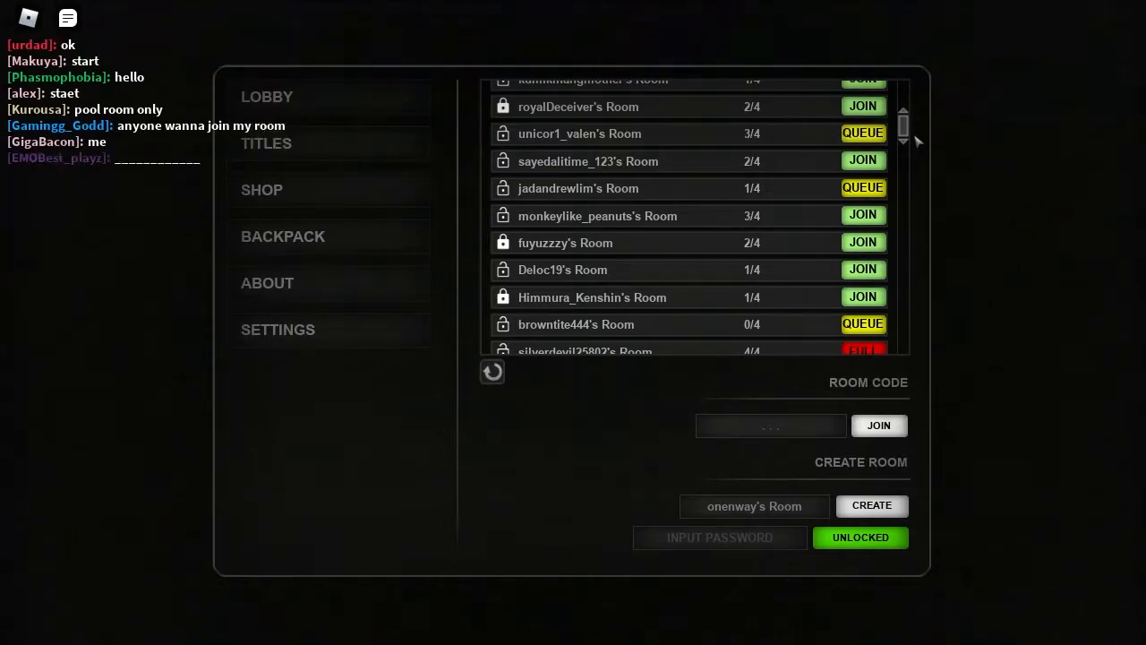
pyautogui.click(28, 622)
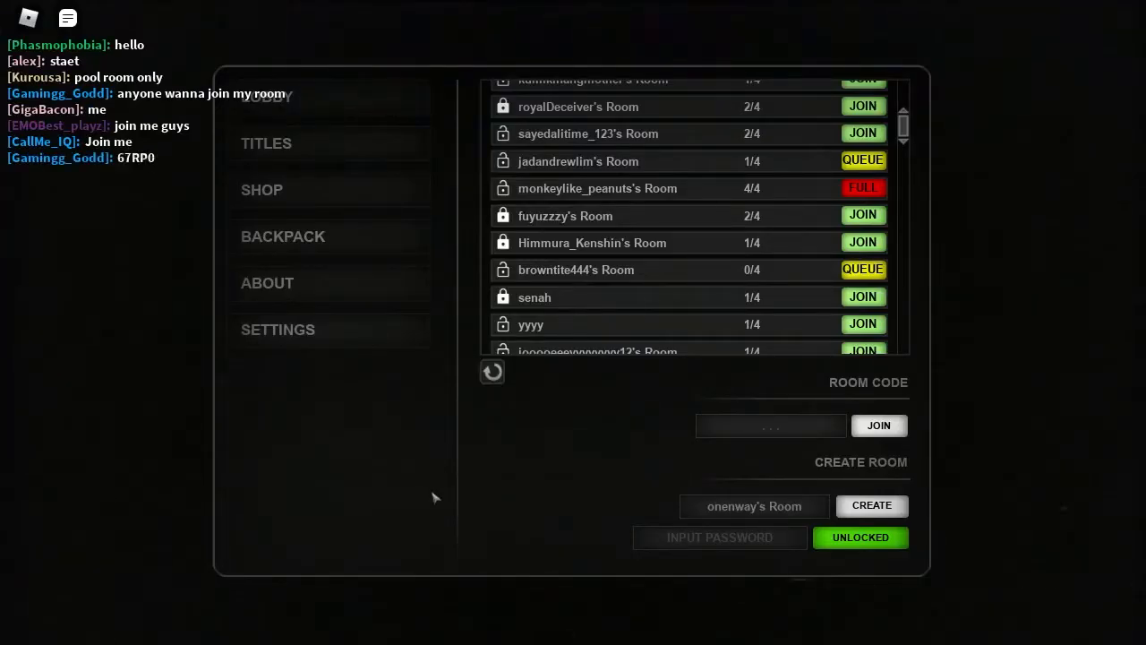
pyautogui.click(29, 622)
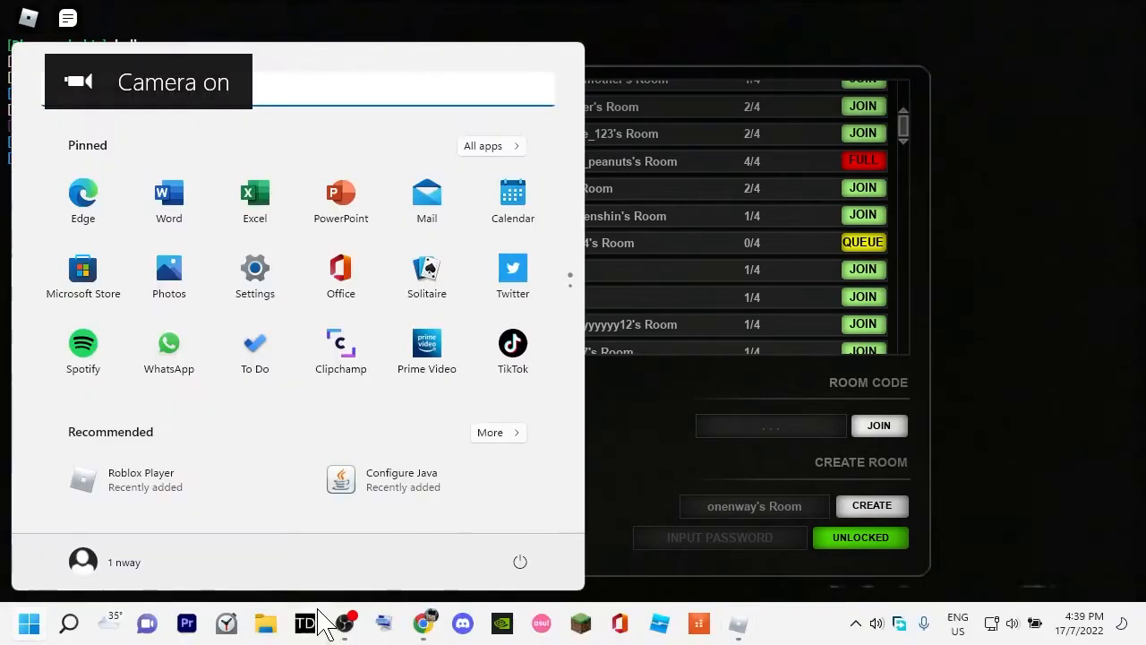